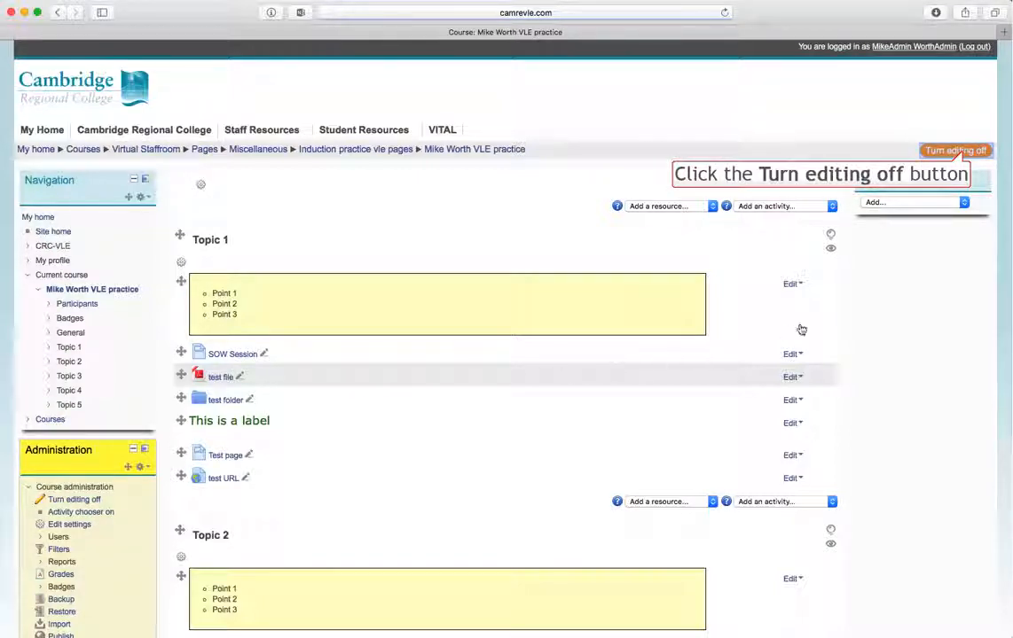
- Toggle editing off and on, then start a new Label resource in Topic 1
left_click(955, 150)
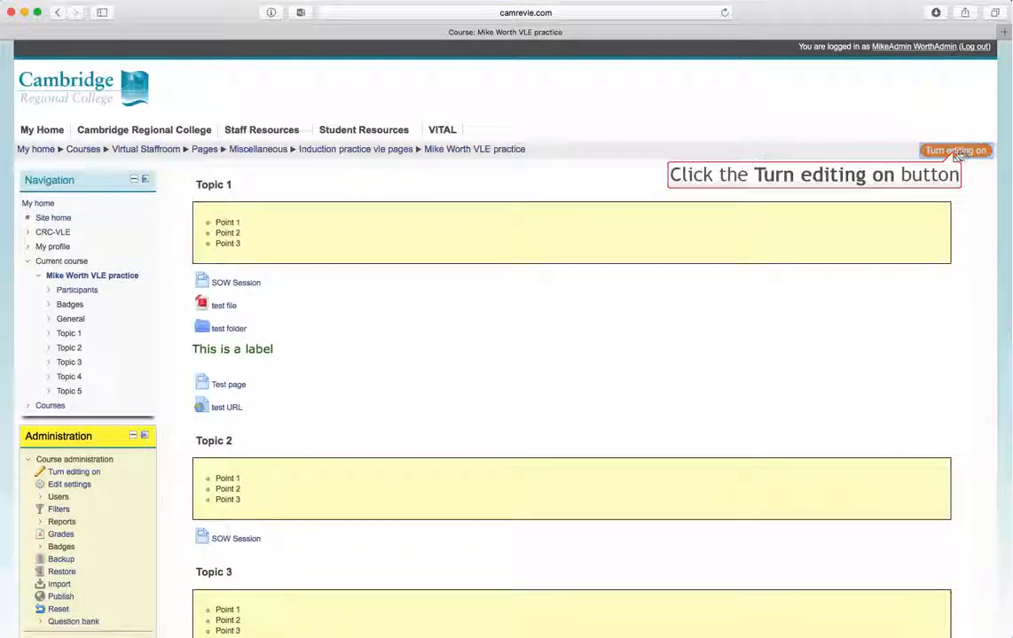
left_click(955, 150)
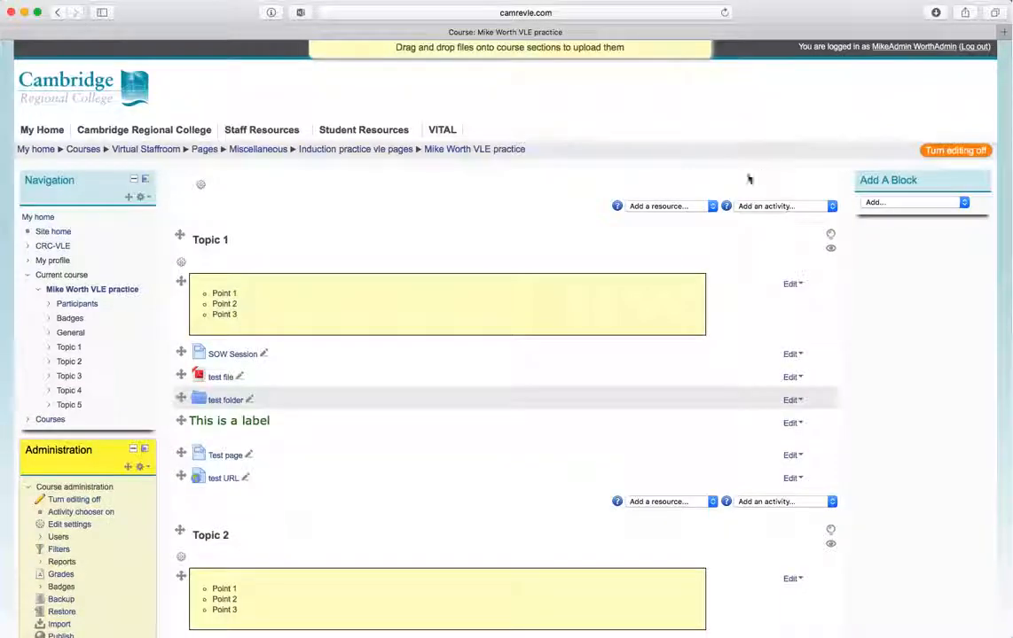
scroll("down", 3)
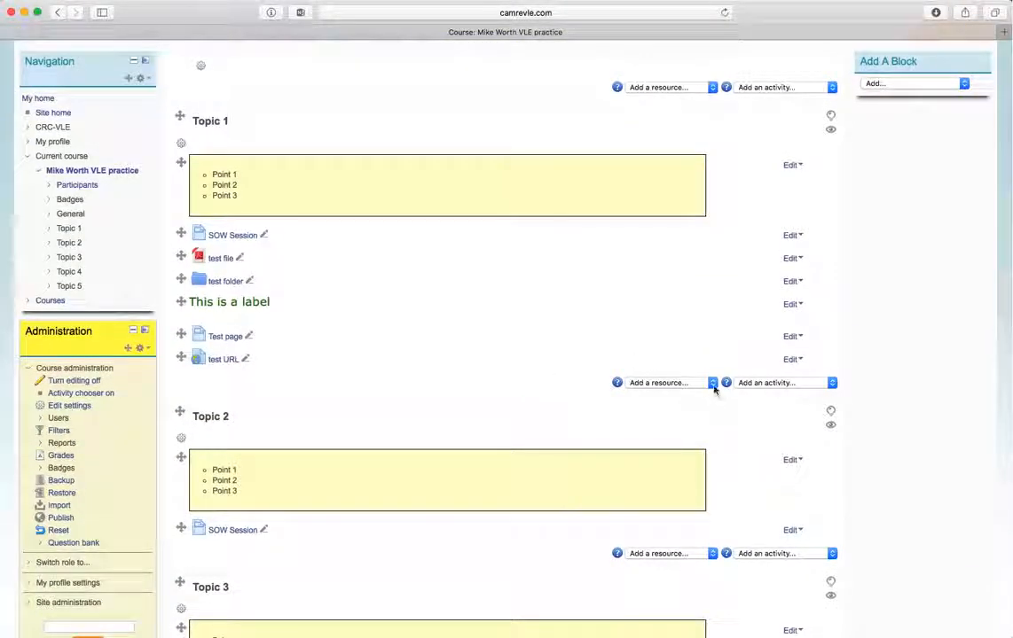
left_click(665, 382)
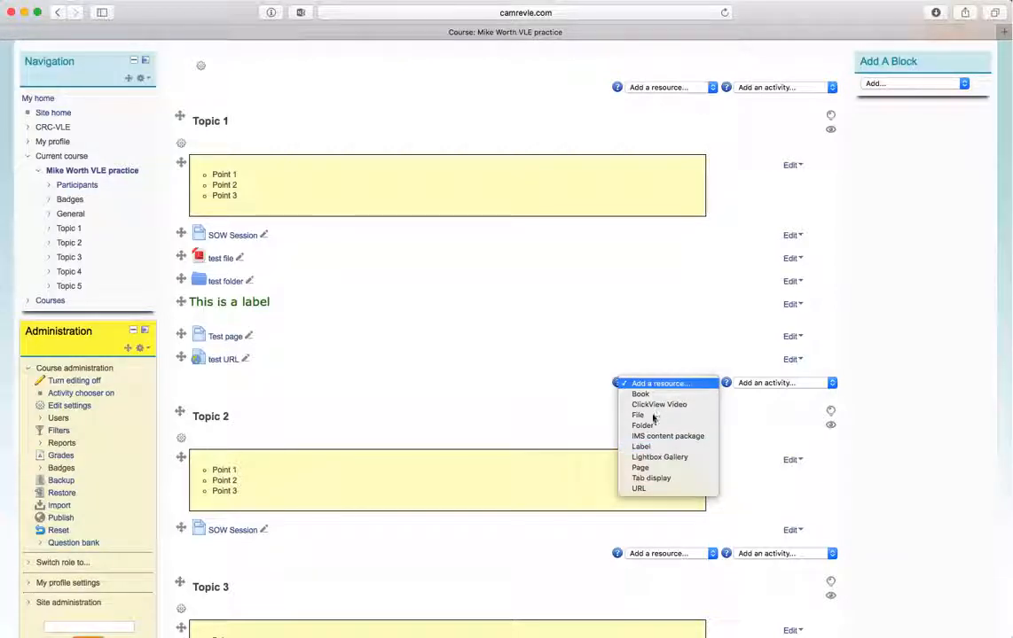
left_click(640, 447)
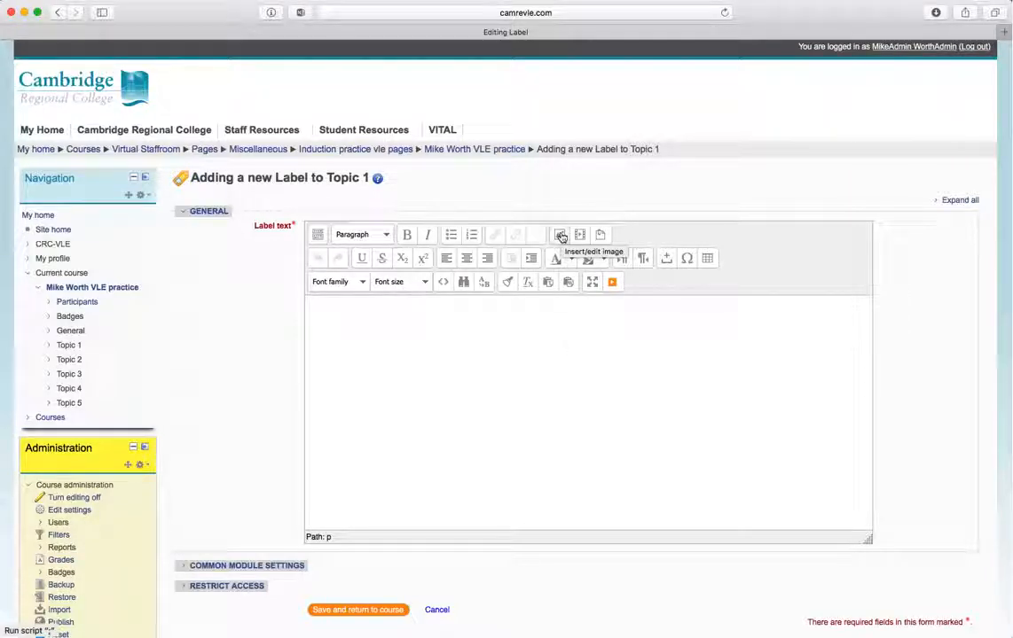
- Upload basset-hound-flower.jpg through the editor's image dialog for the label
left_click(560, 235)
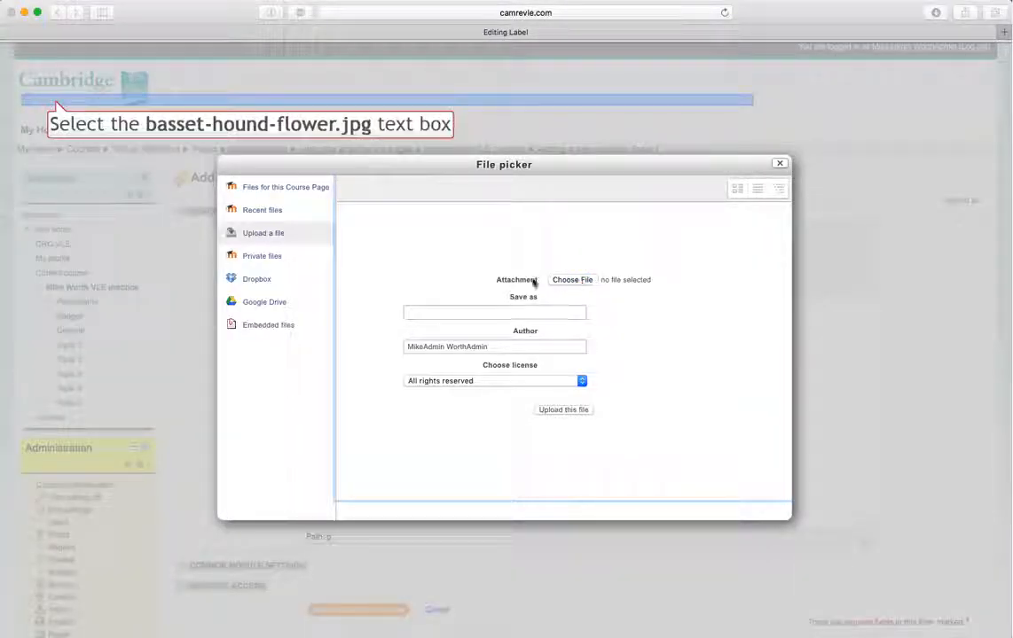
left_click(572, 279)
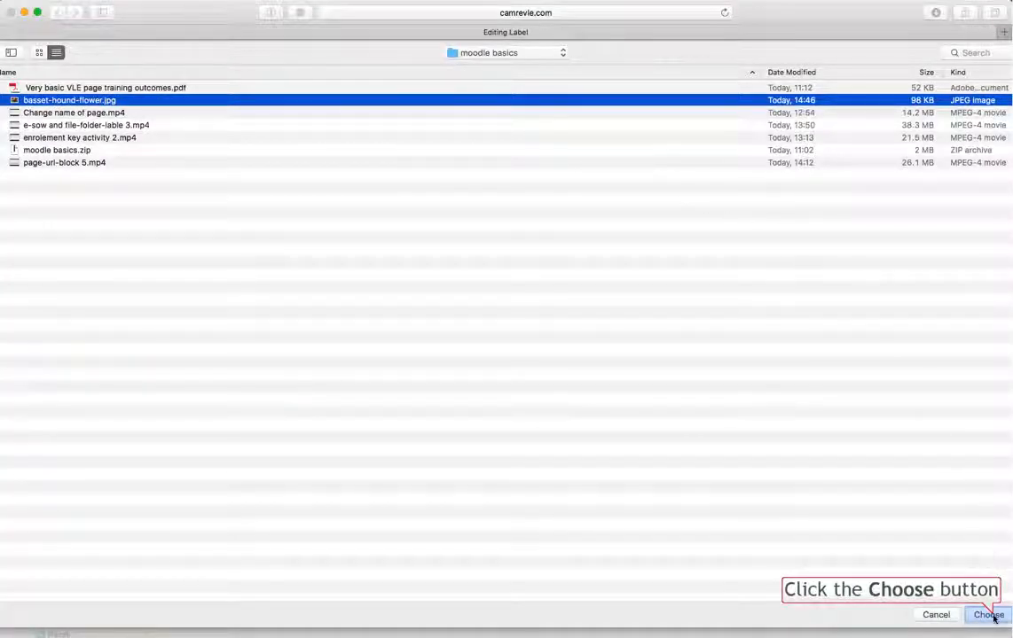
left_click(987, 615)
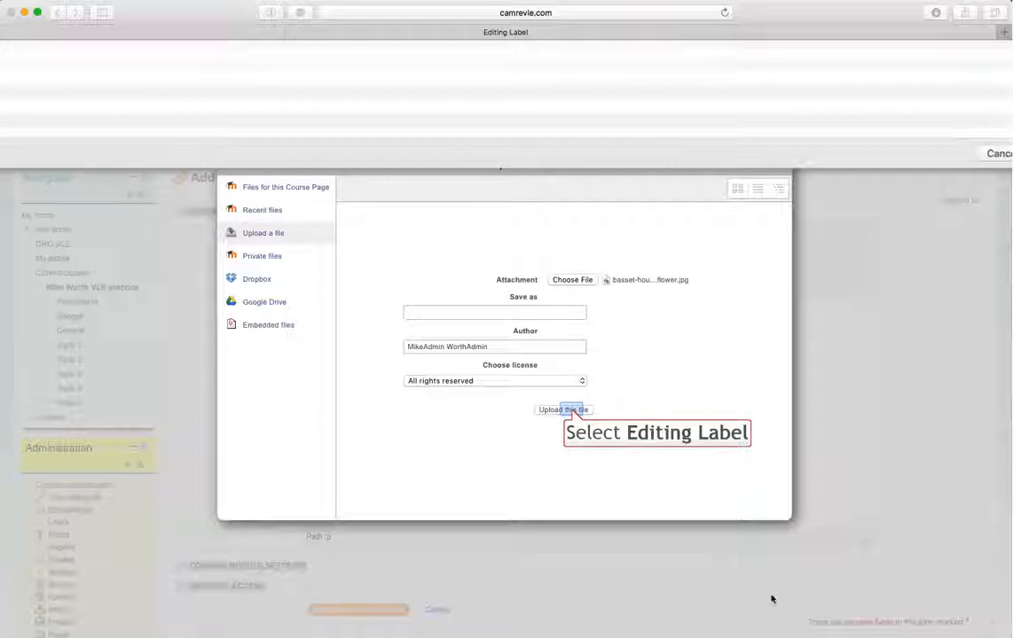
left_click(564, 409)
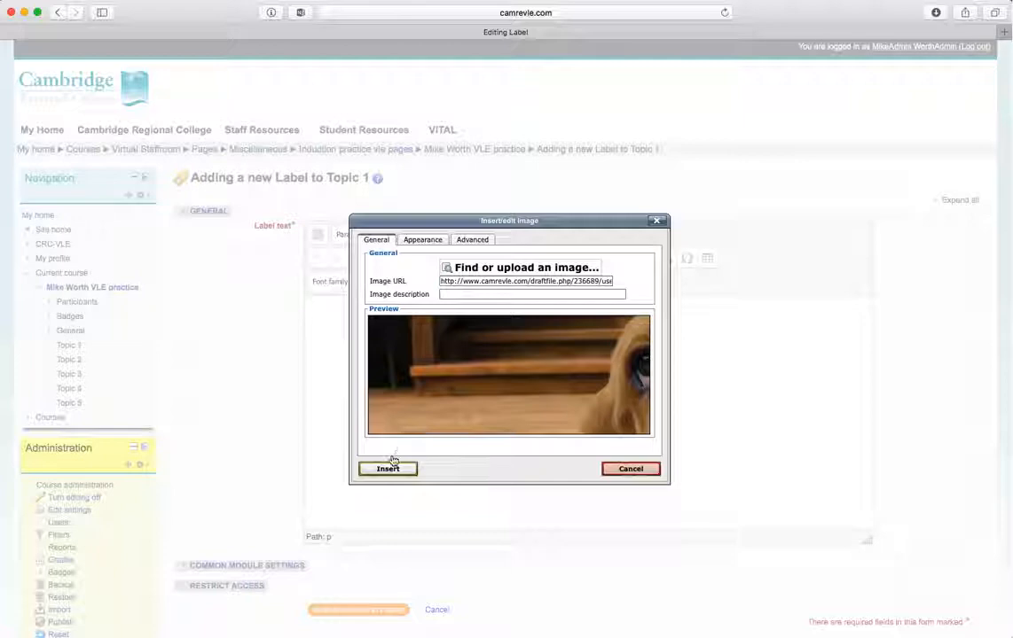
- Insert the basset hound image, centre it and save the Topic 1 label
left_click(388, 468)
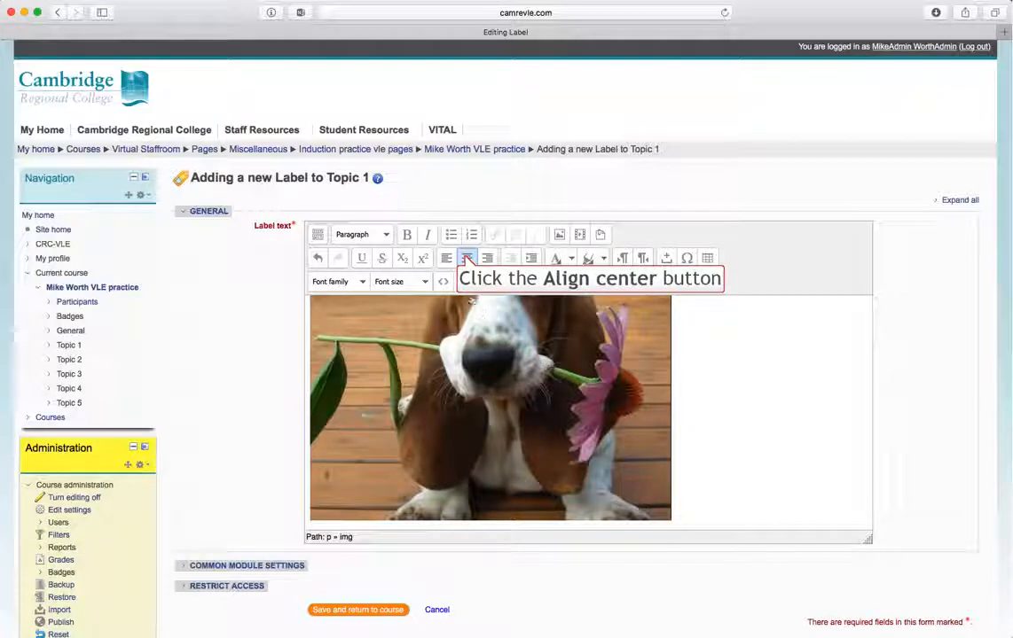
left_click(466, 258)
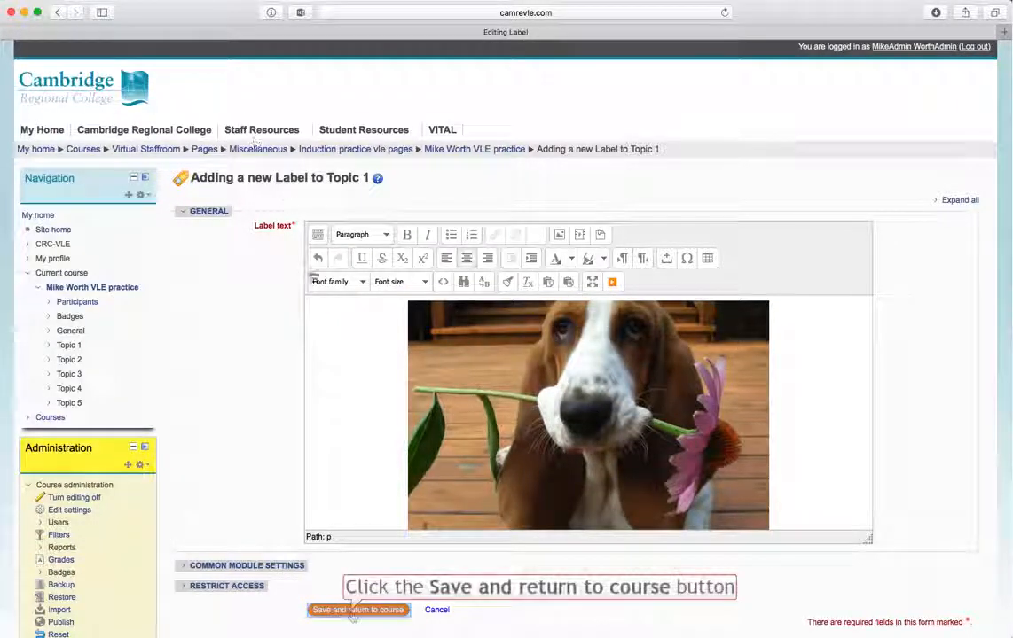
left_click(357, 610)
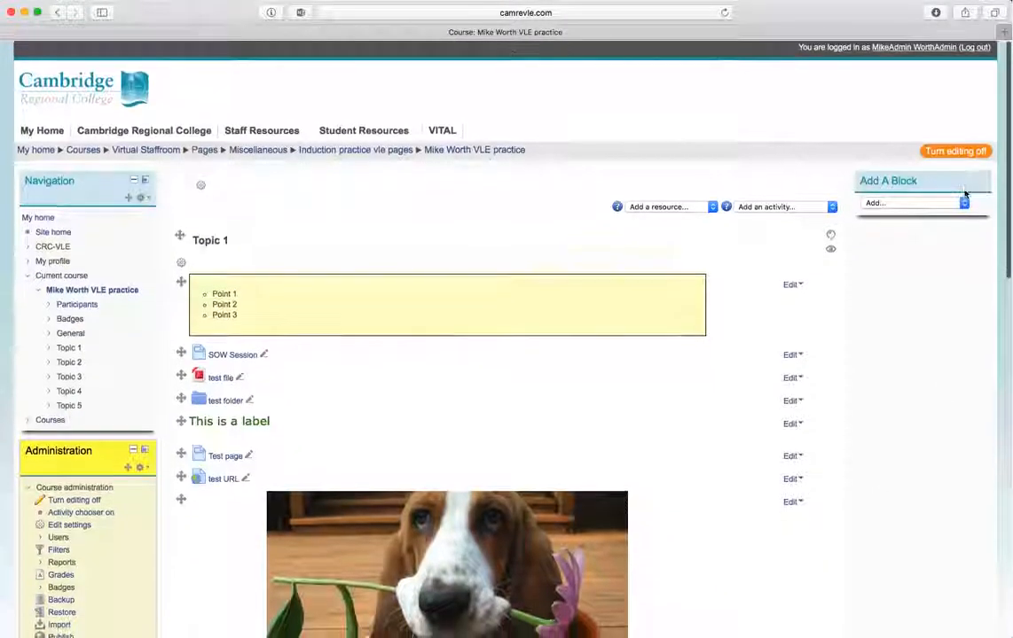
- Turn editing off and scroll the course page to check the centred image label
left_click(955, 151)
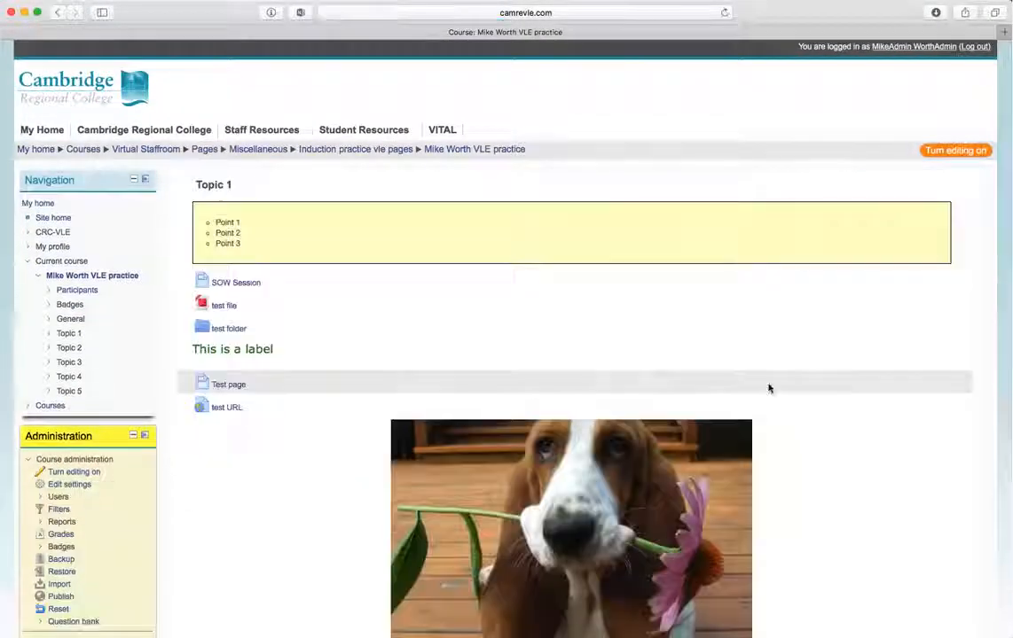
scroll("down", 3)
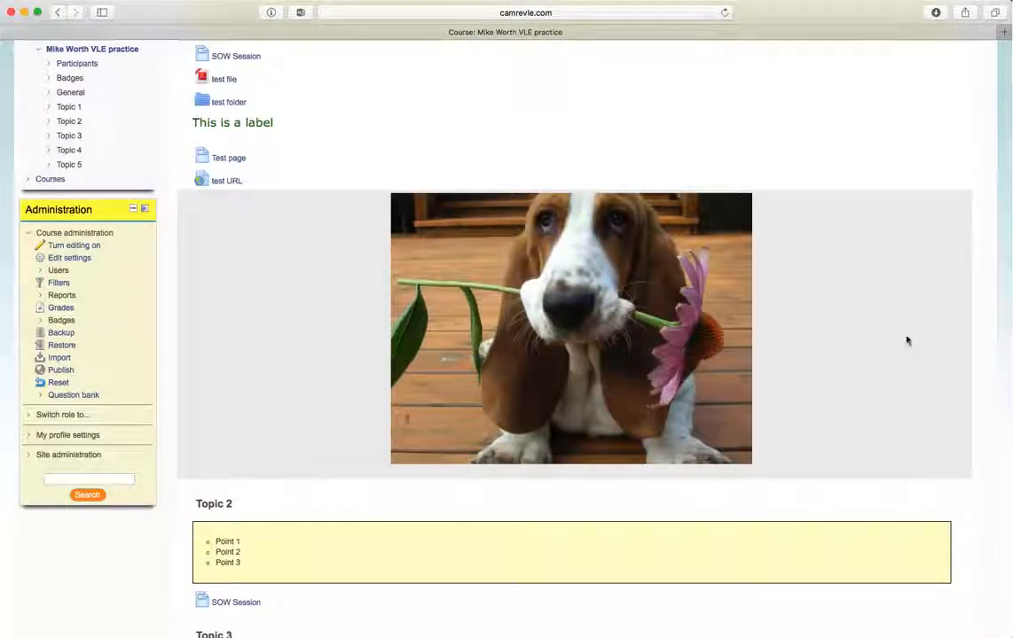
scroll("down", 3)
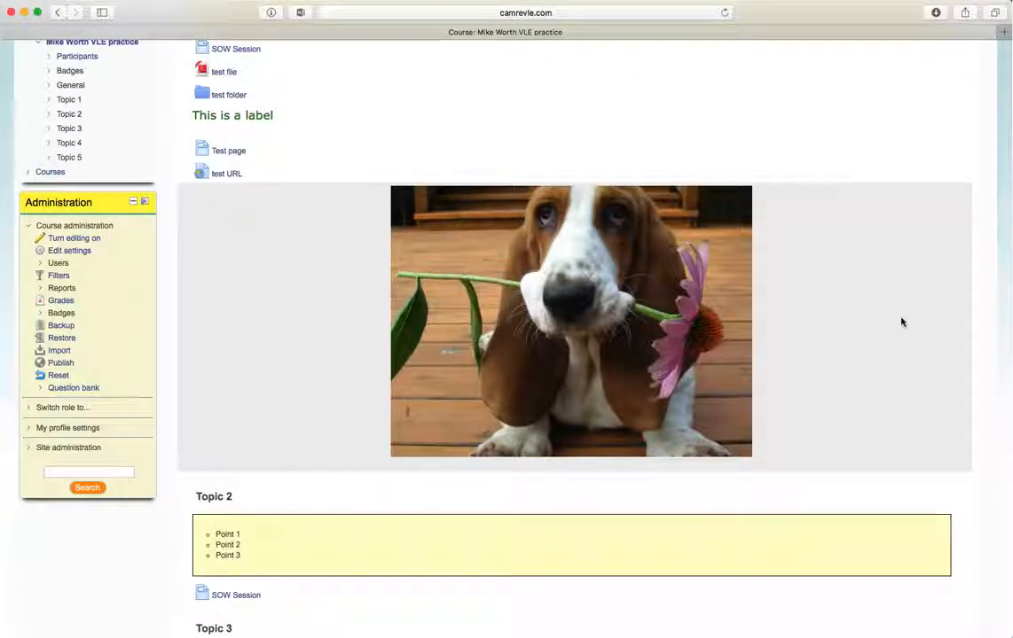
scroll("down", 3)
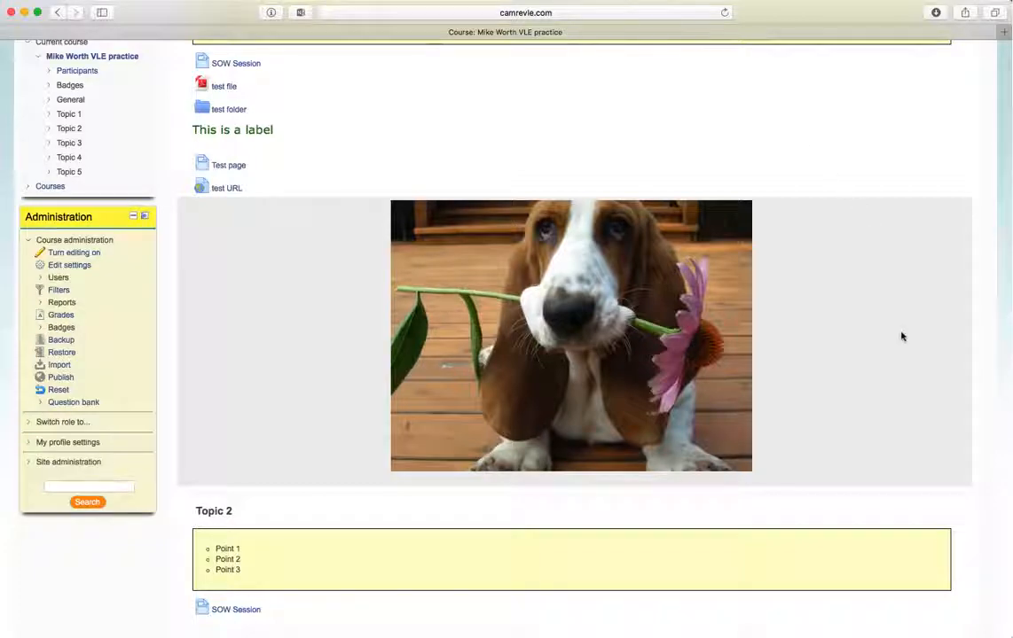
scroll("up", 3)
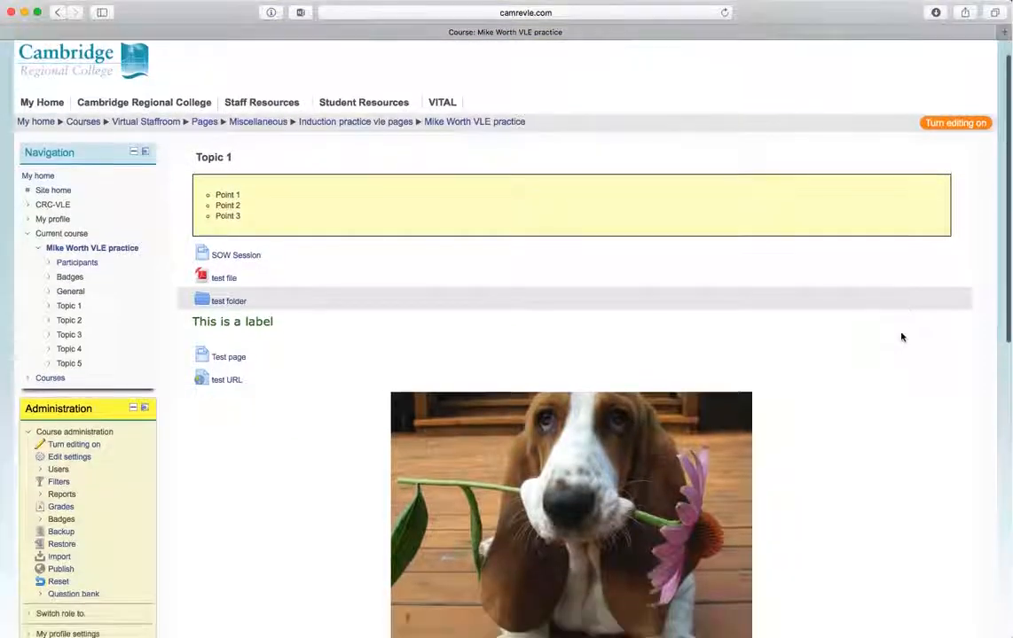
scroll("down", 3)
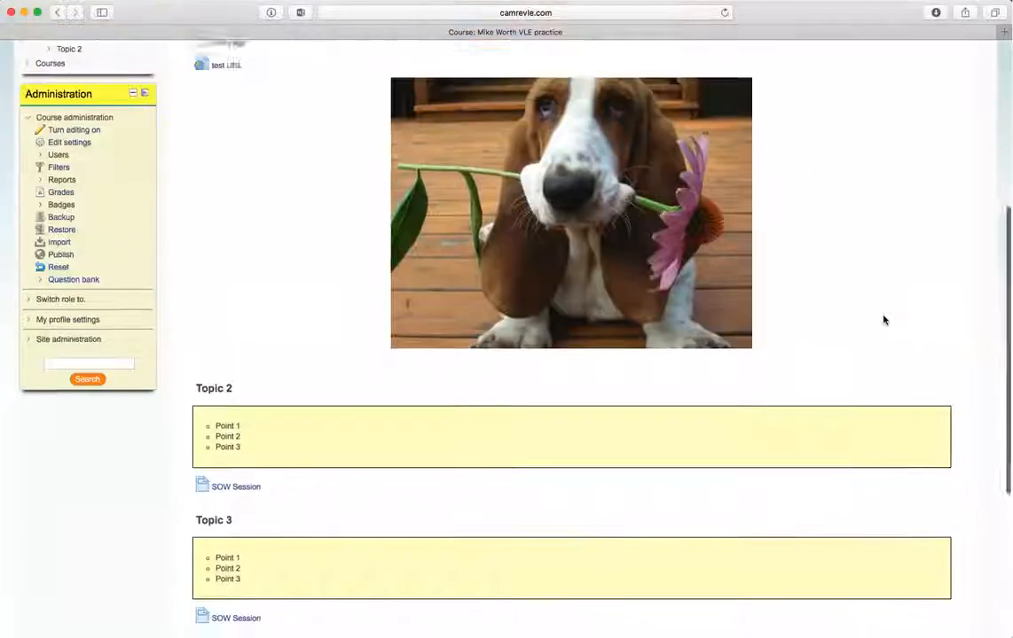
scroll("up", 3)
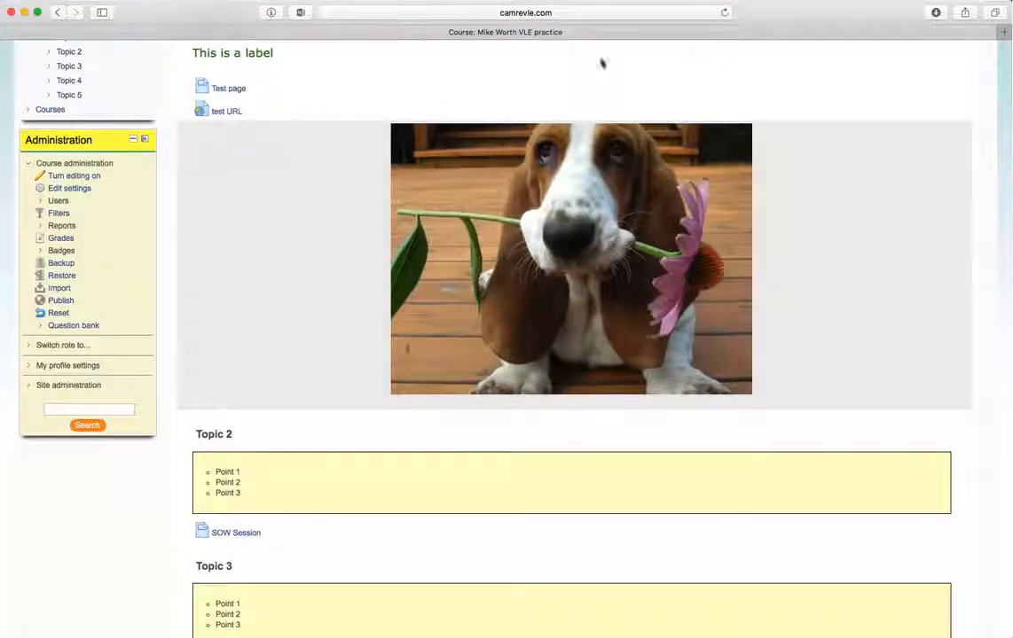
scroll("down", 3)
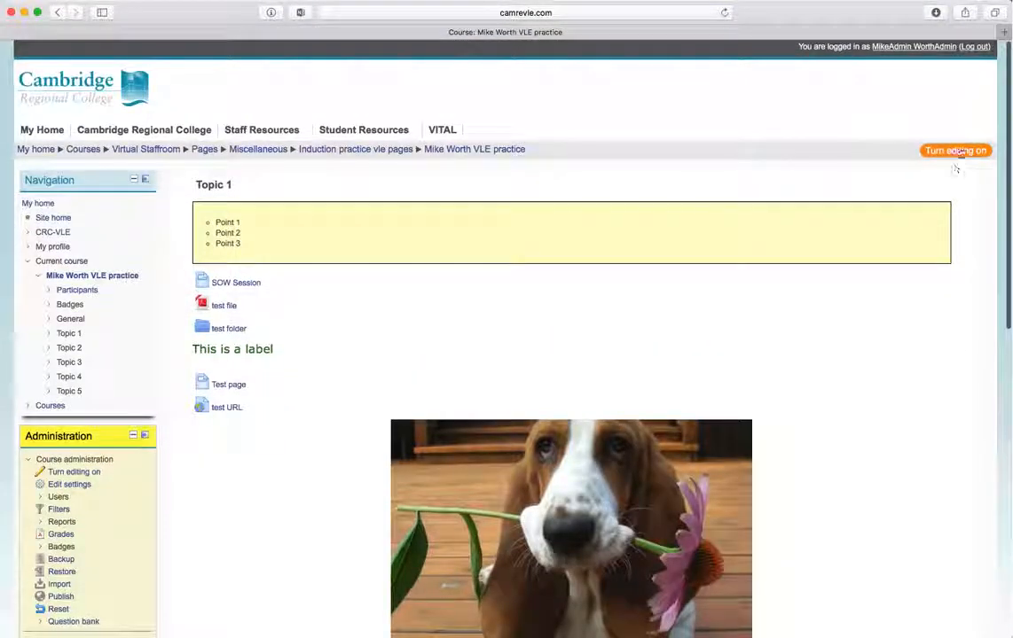
- Turn editing on and start a new Label resource in Topic 3
left_click(955, 150)
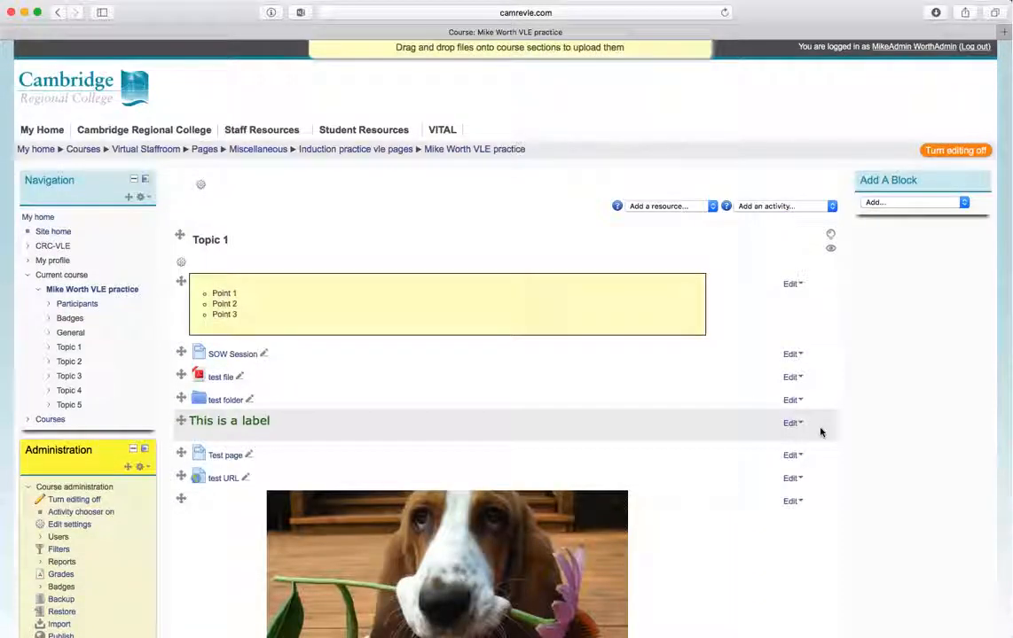
scroll("down", 3)
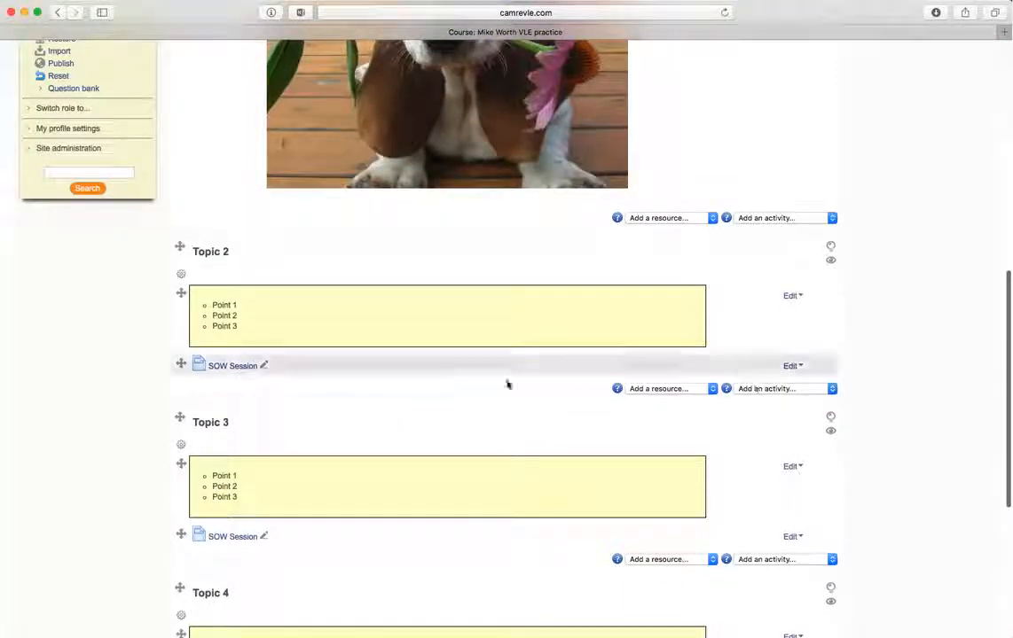
scroll("down", 3)
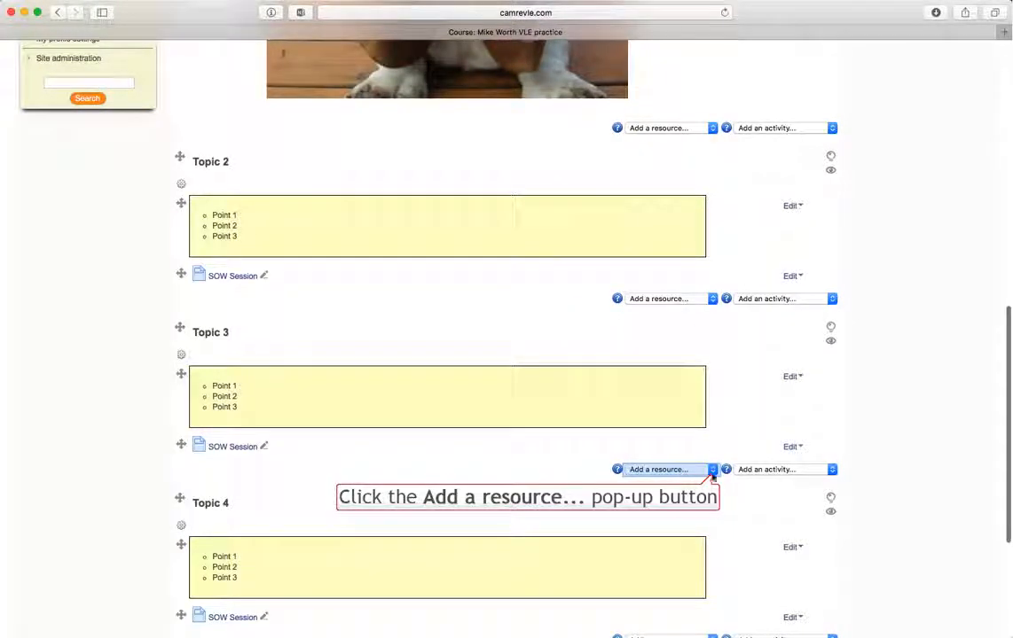
left_click(671, 469)
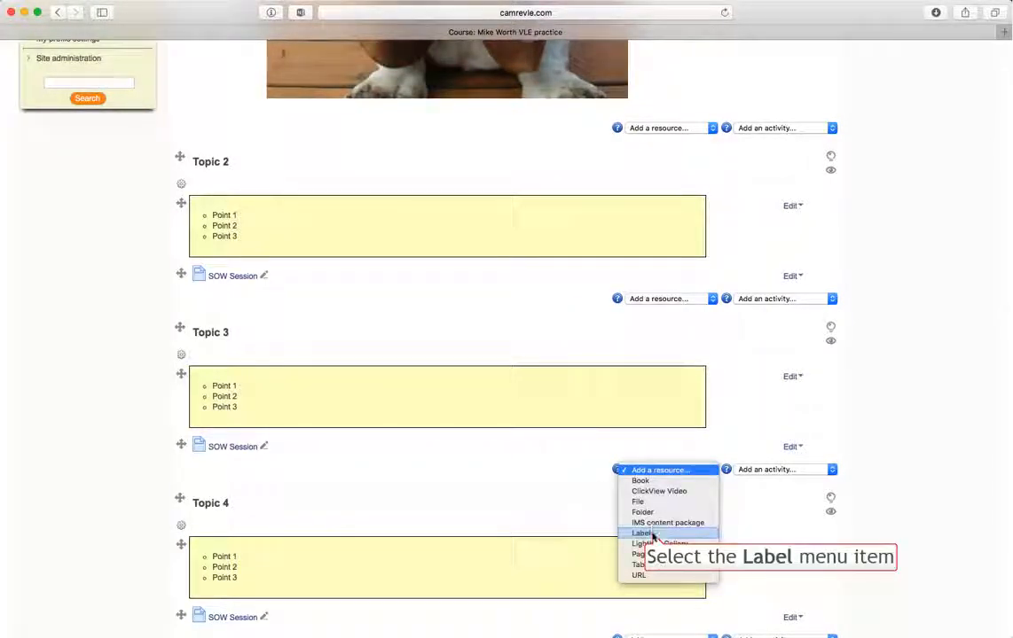
left_click(642, 532)
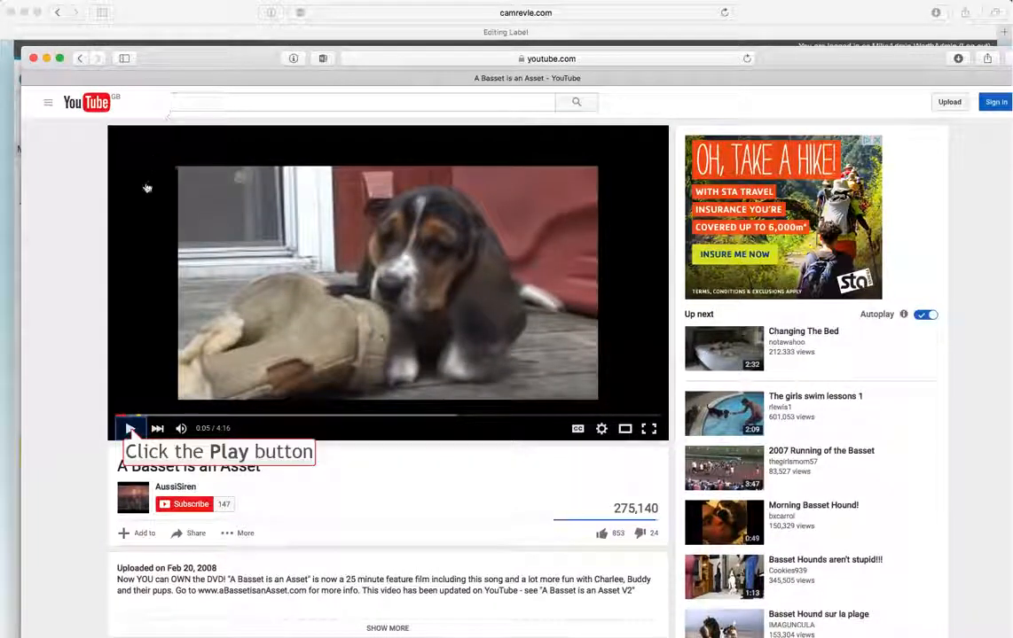
- Play and pause the basset video, then show its Share > Embed options
left_click(130, 428)
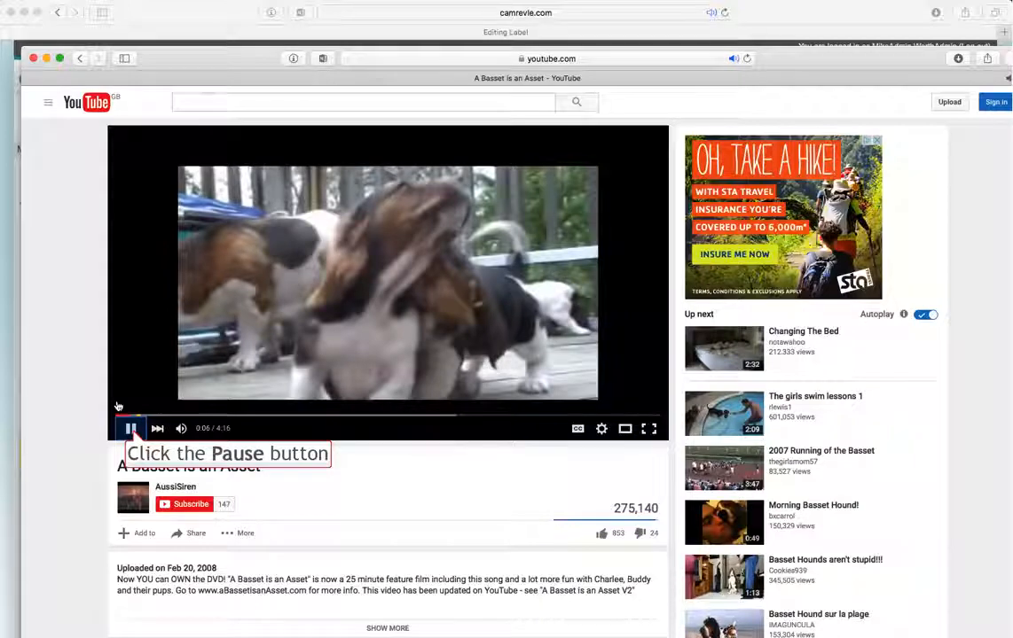
left_click(131, 429)
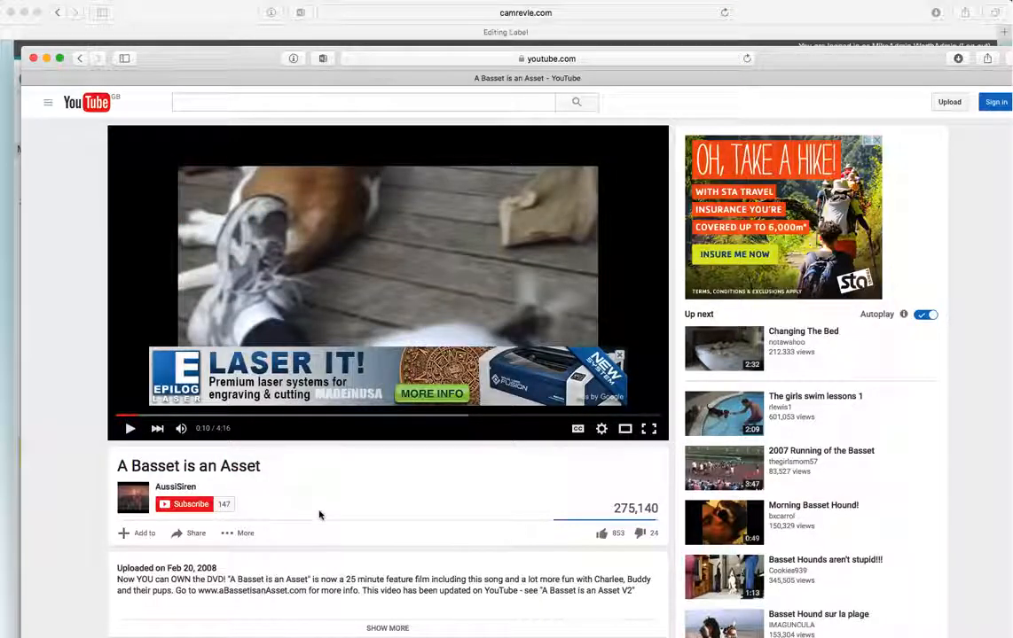
scroll("down", 3)
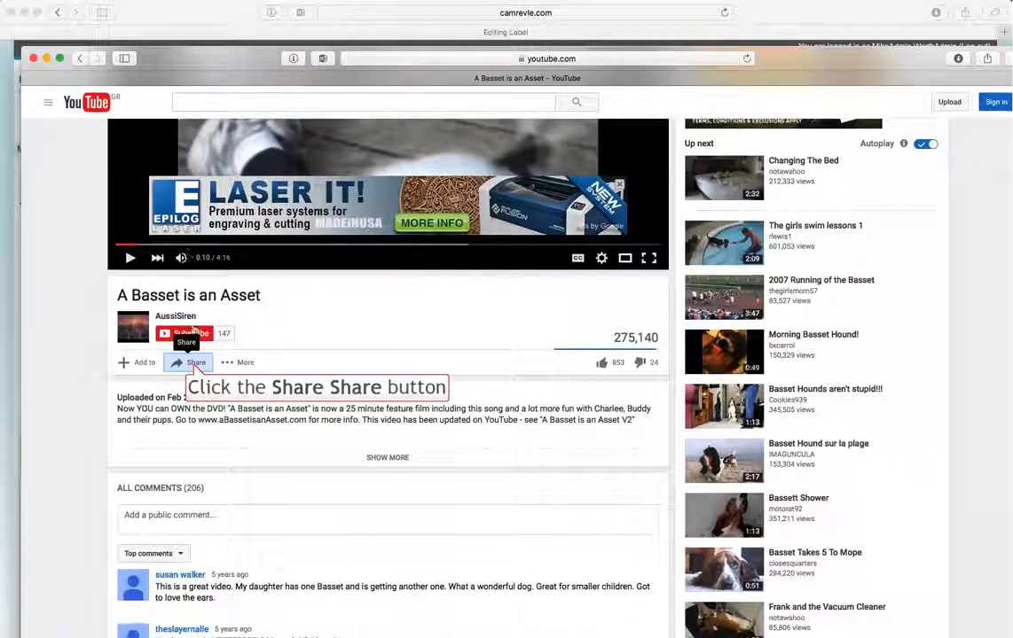
left_click(189, 362)
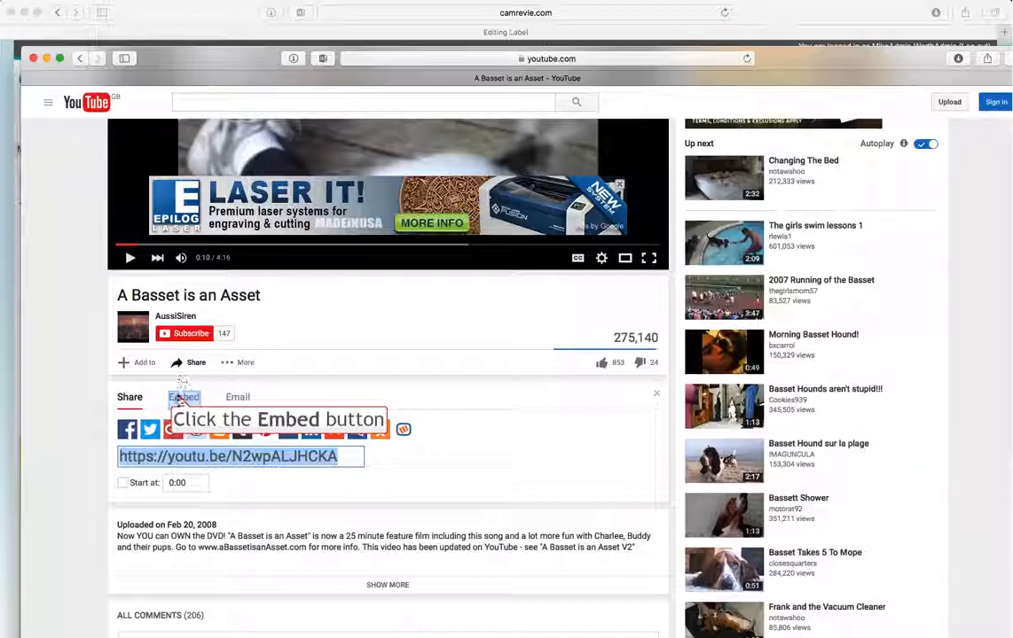
left_click(184, 397)
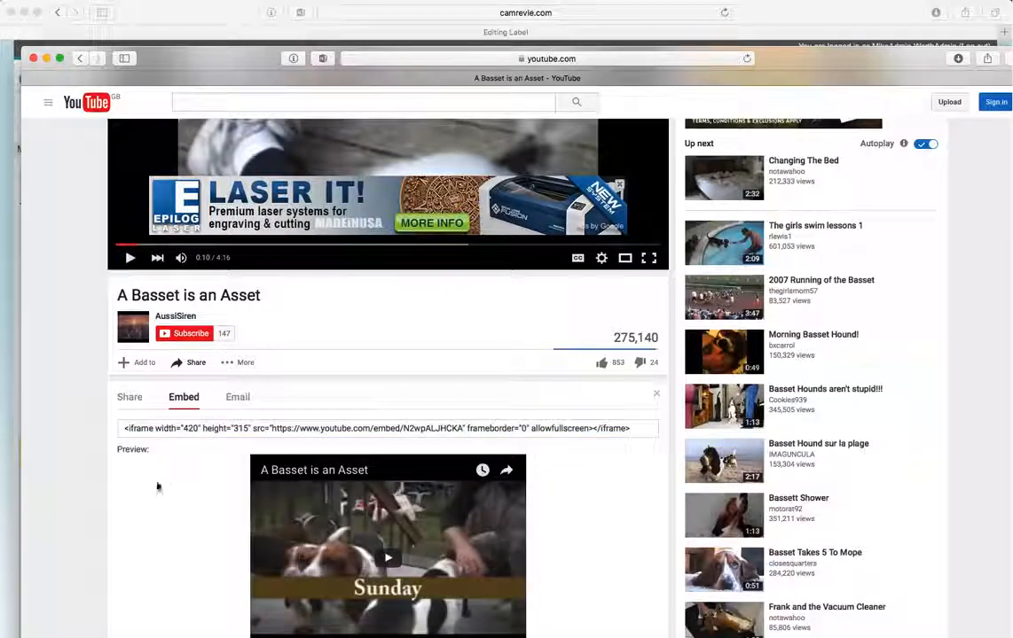
scroll("down", 3)
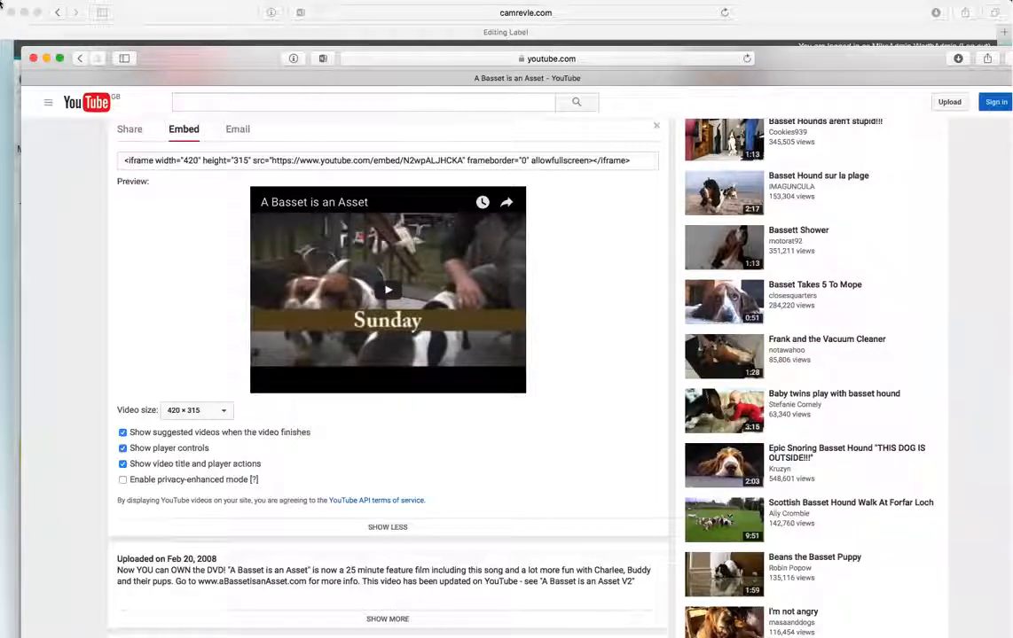
- Set the embed to no suggested videos, privacy-enhanced mode and 480 × 360 size
left_click(124, 432)
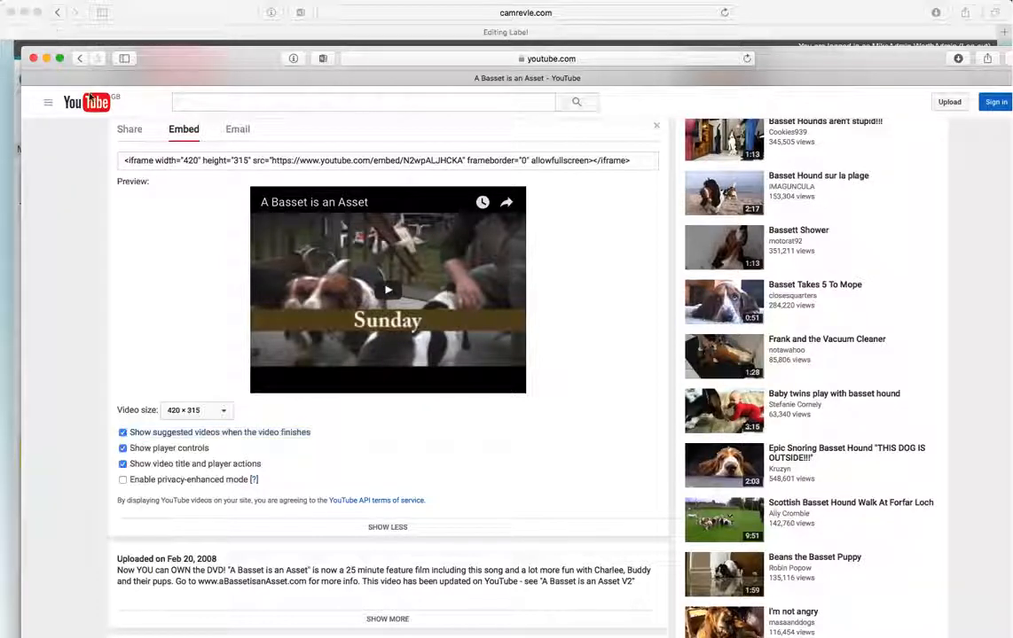
left_click(122, 432)
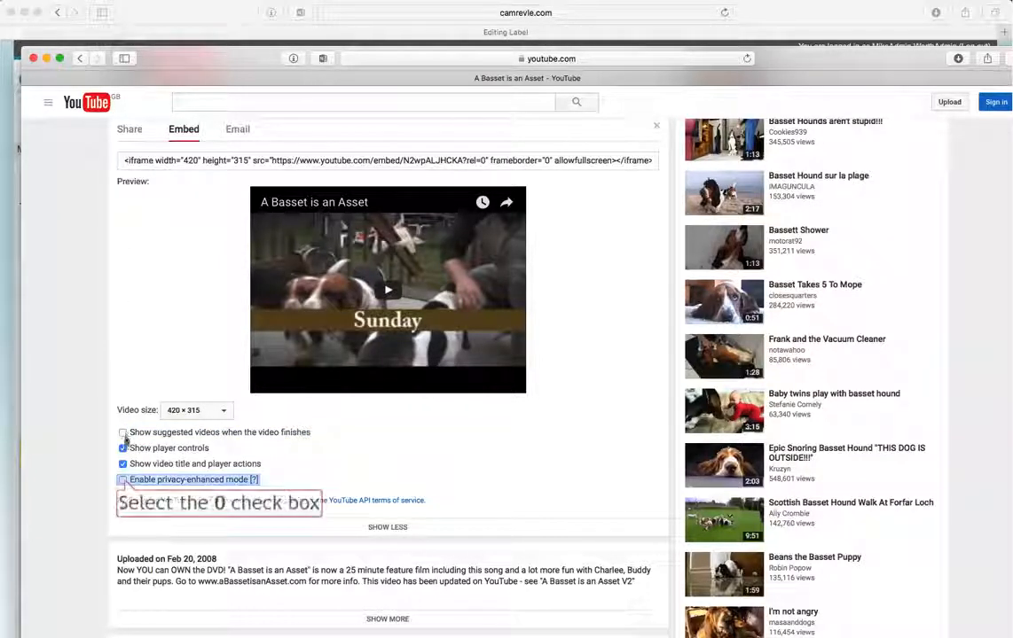
left_click(123, 480)
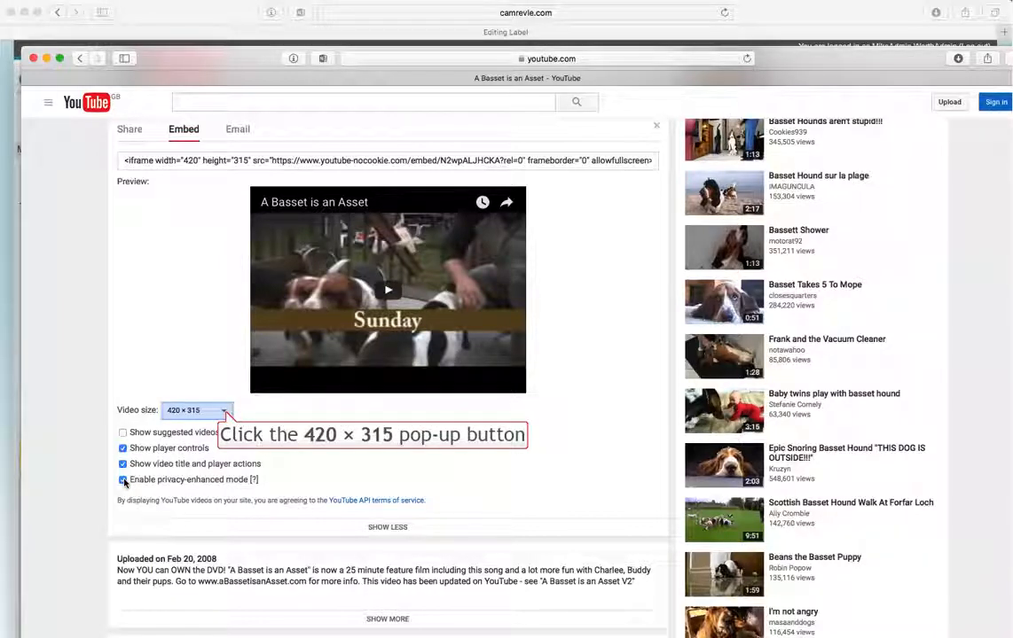
left_click(195, 410)
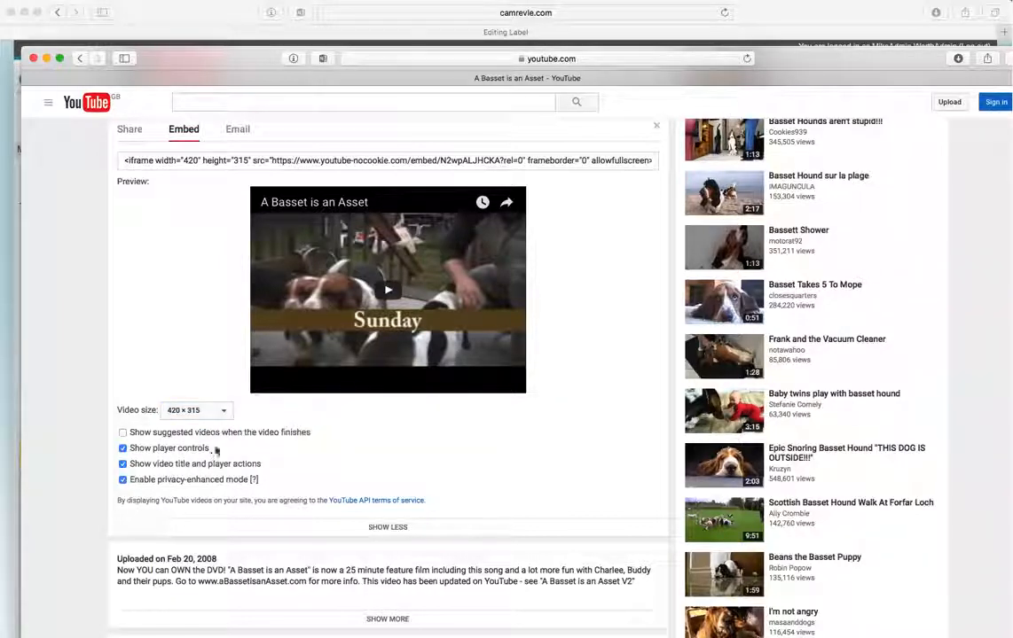
left_click(195, 410)
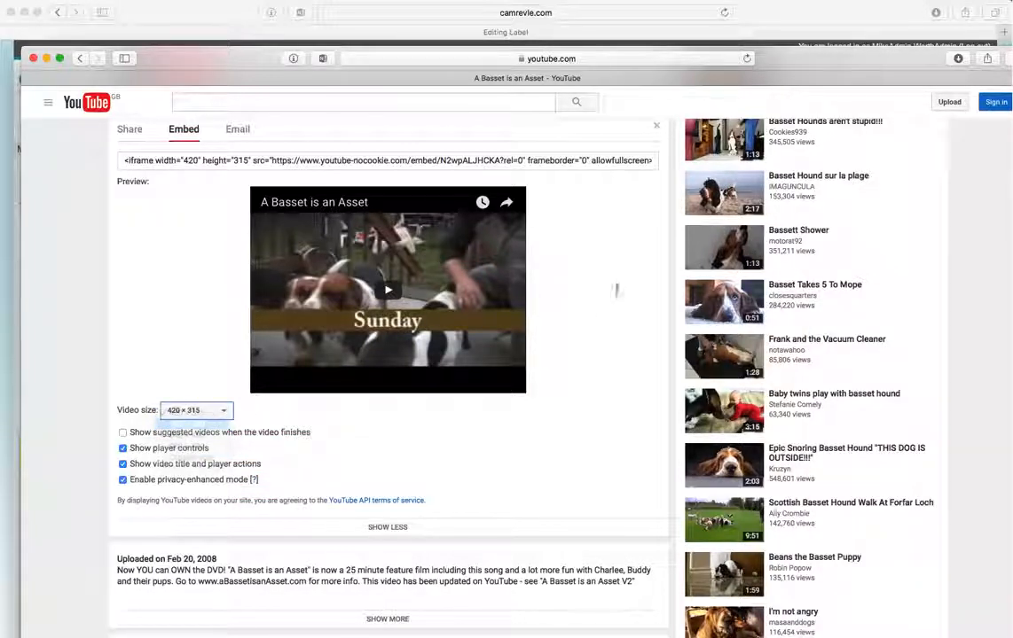
left_click(224, 410)
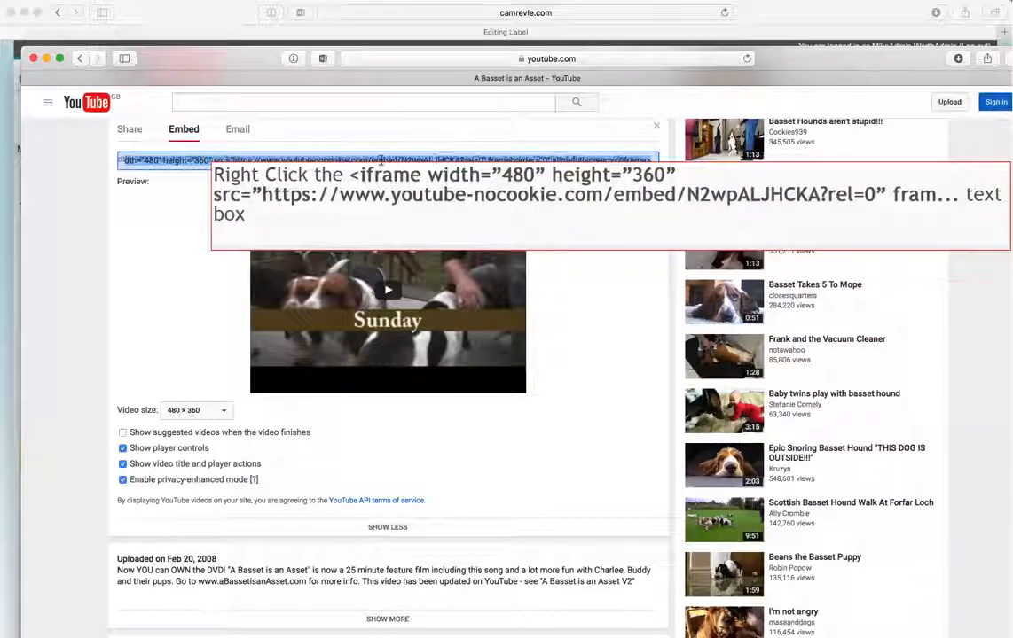
- Copy the embed code to the clipboard
right_click(382, 159)
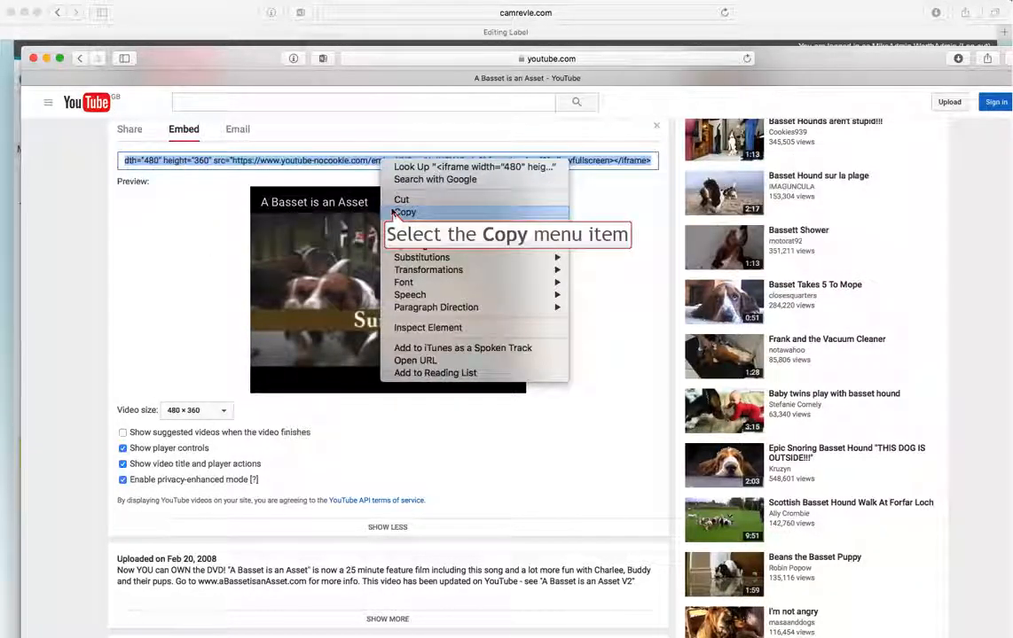
left_click(405, 212)
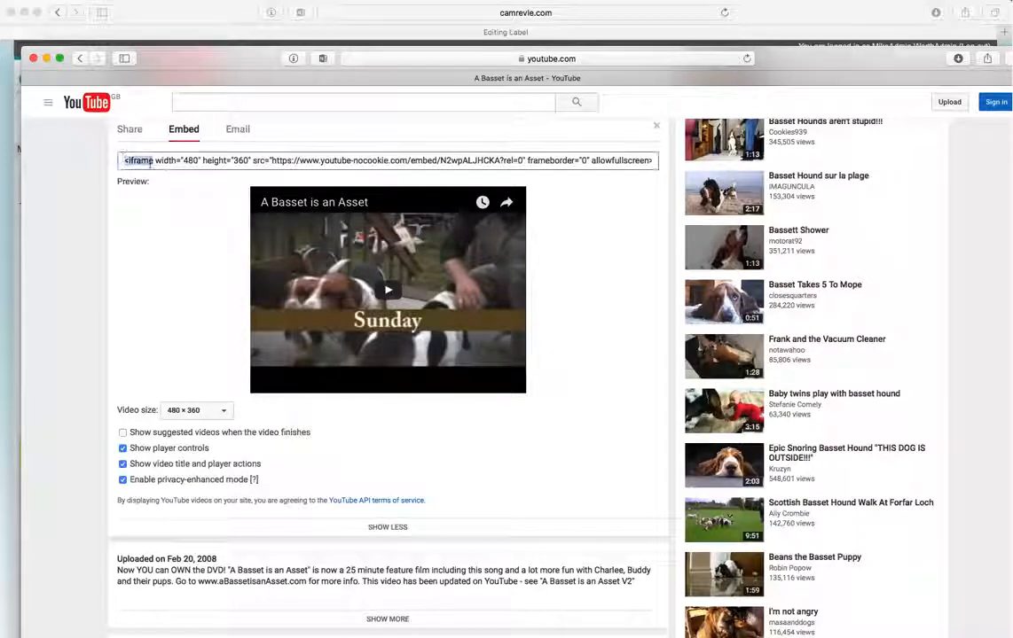
left_click(385, 160)
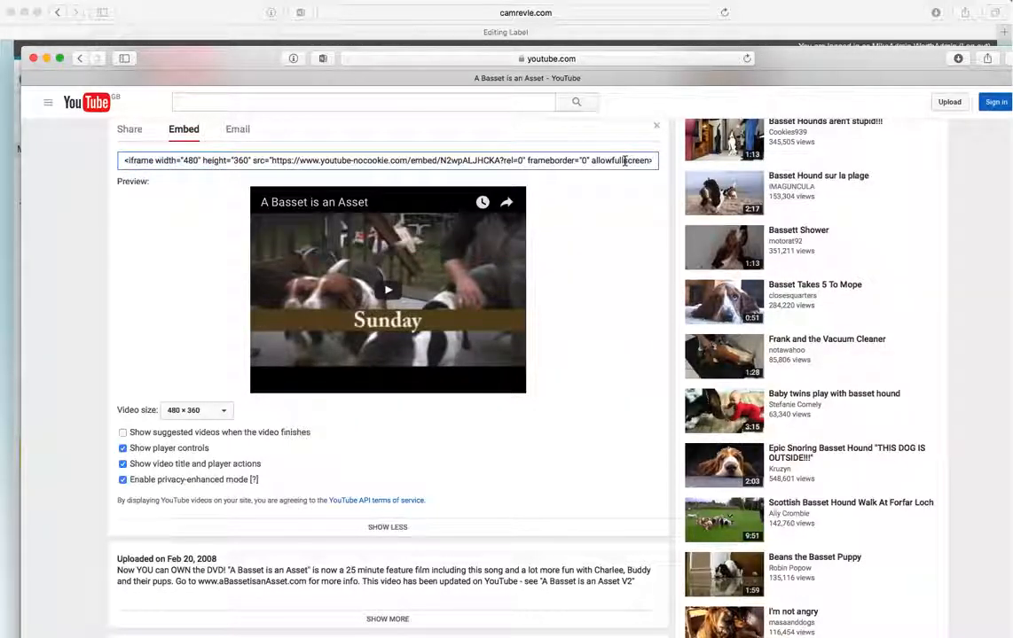
left_click(386, 161)
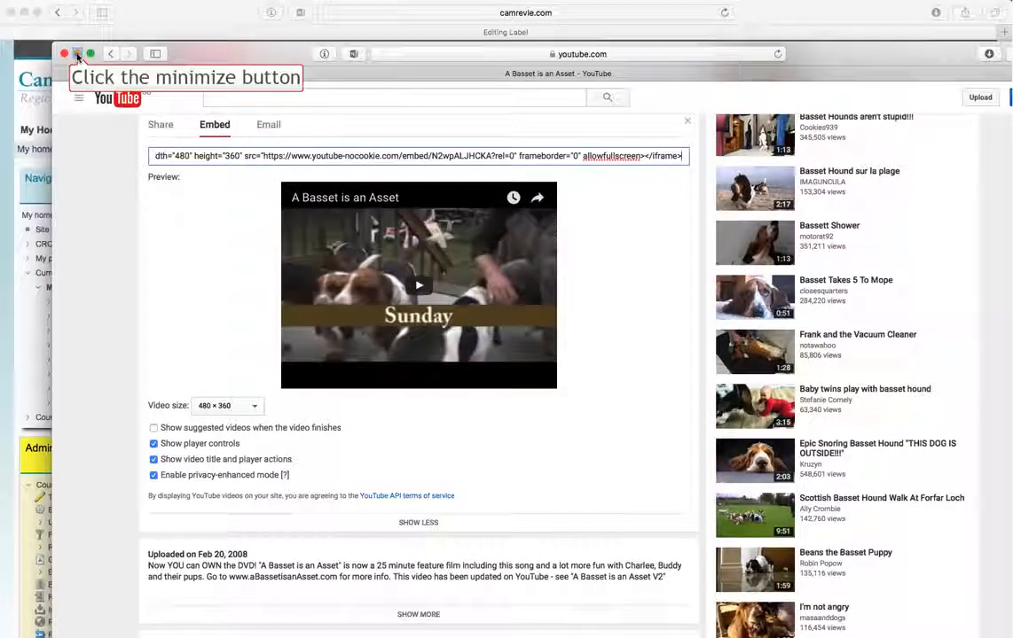
- Paste the embed code into the label's HTML source, centre the video and save
left_click(78, 54)
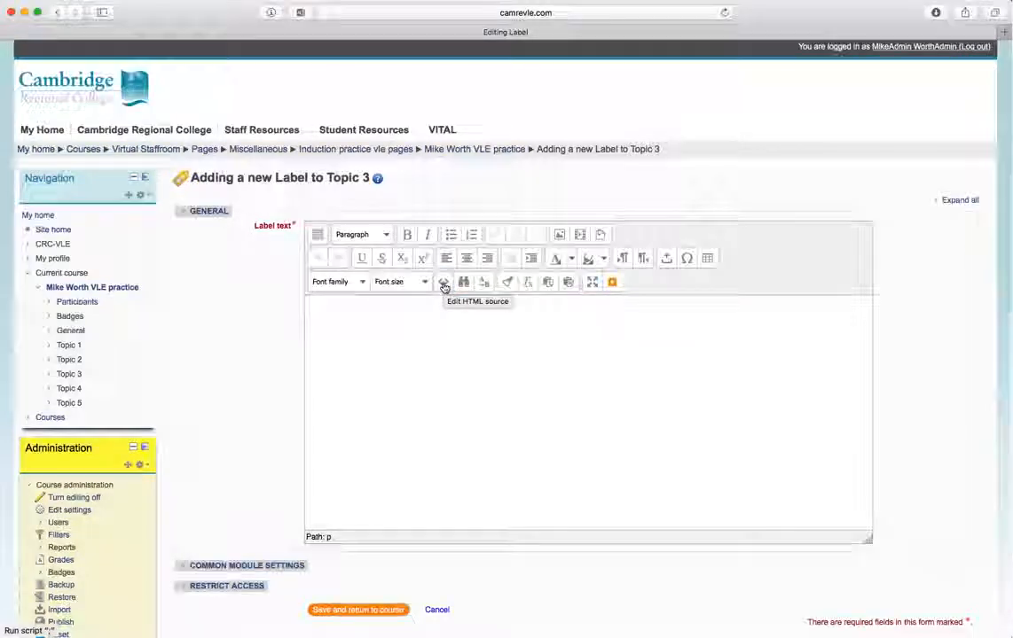
left_click(444, 282)
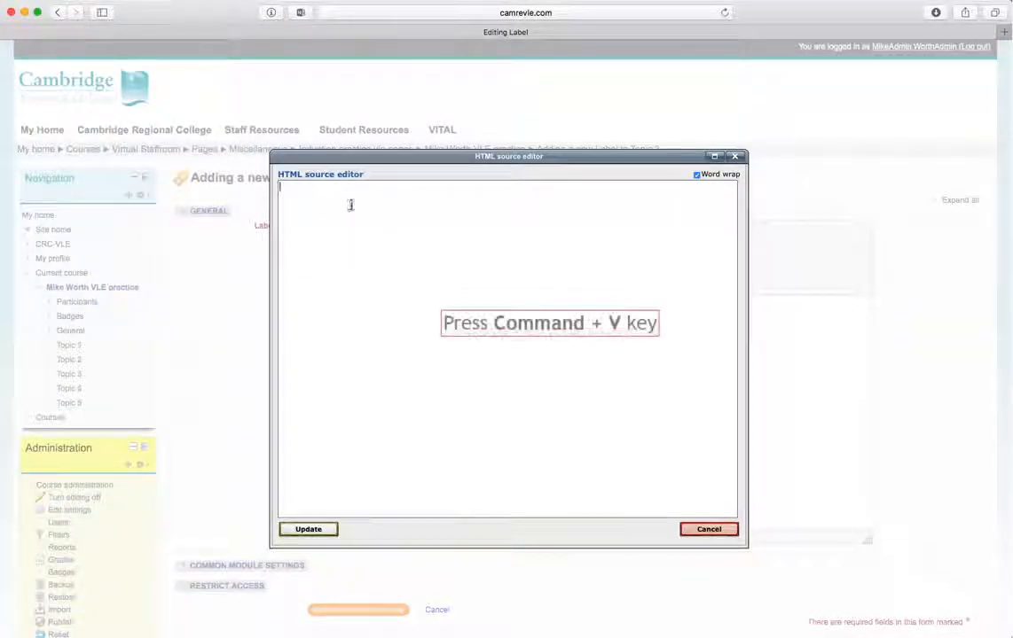
key("cmd+v")
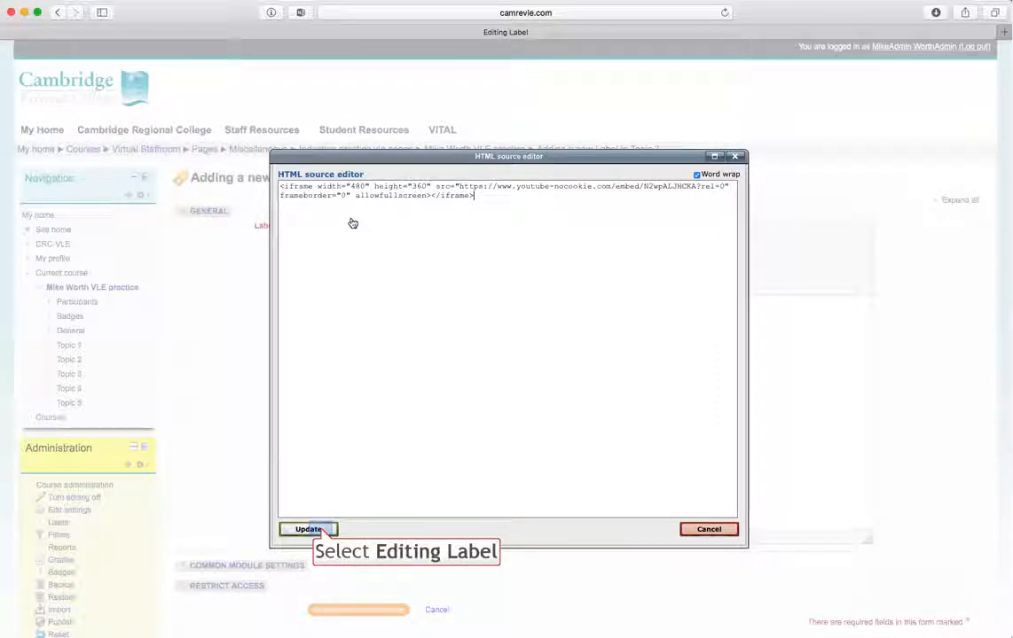
left_click(308, 529)
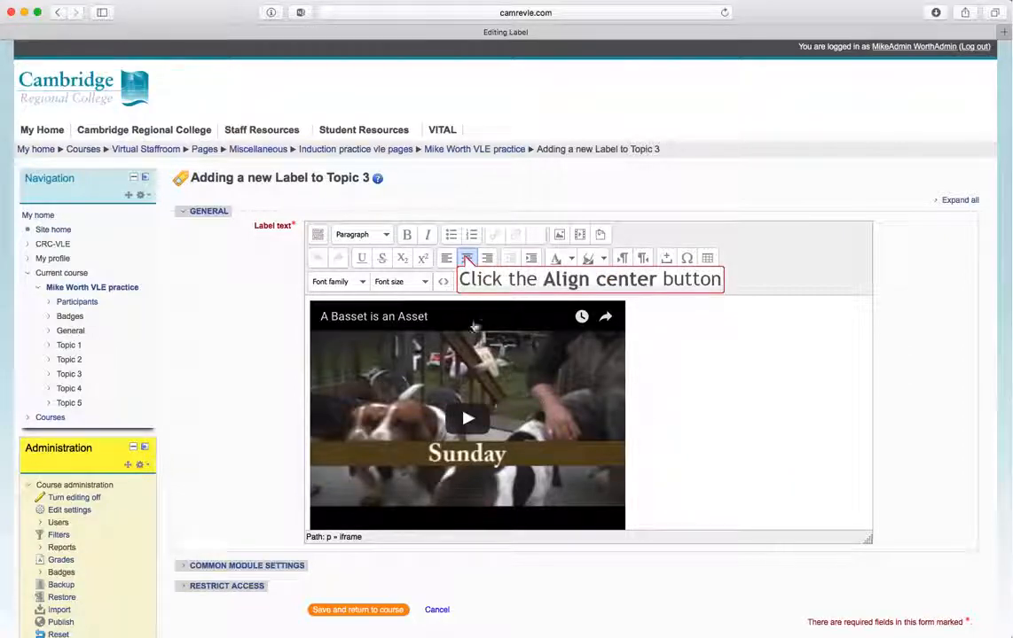
left_click(467, 258)
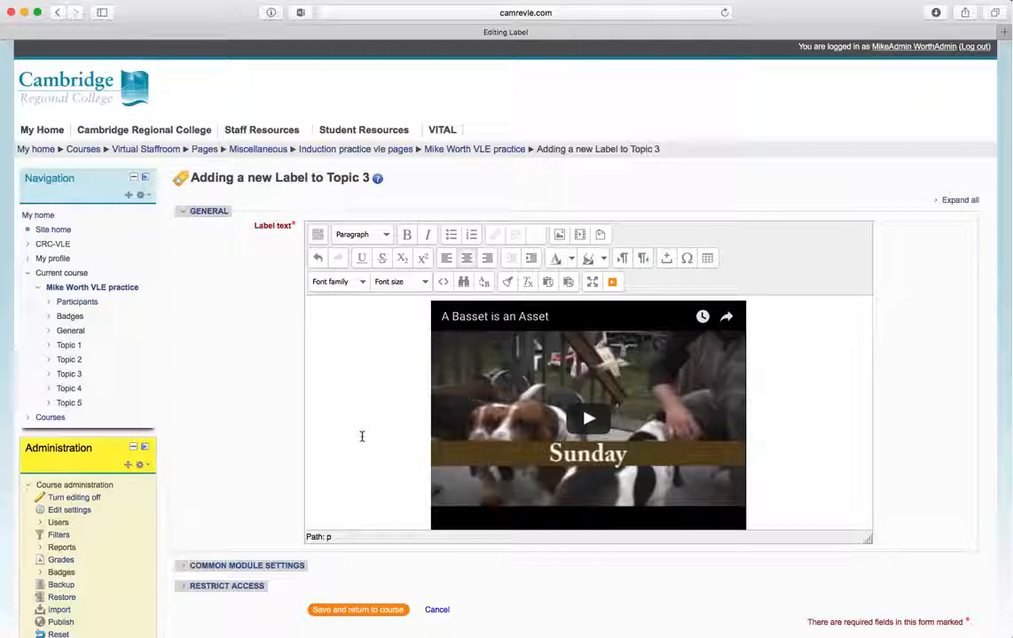
left_click(358, 609)
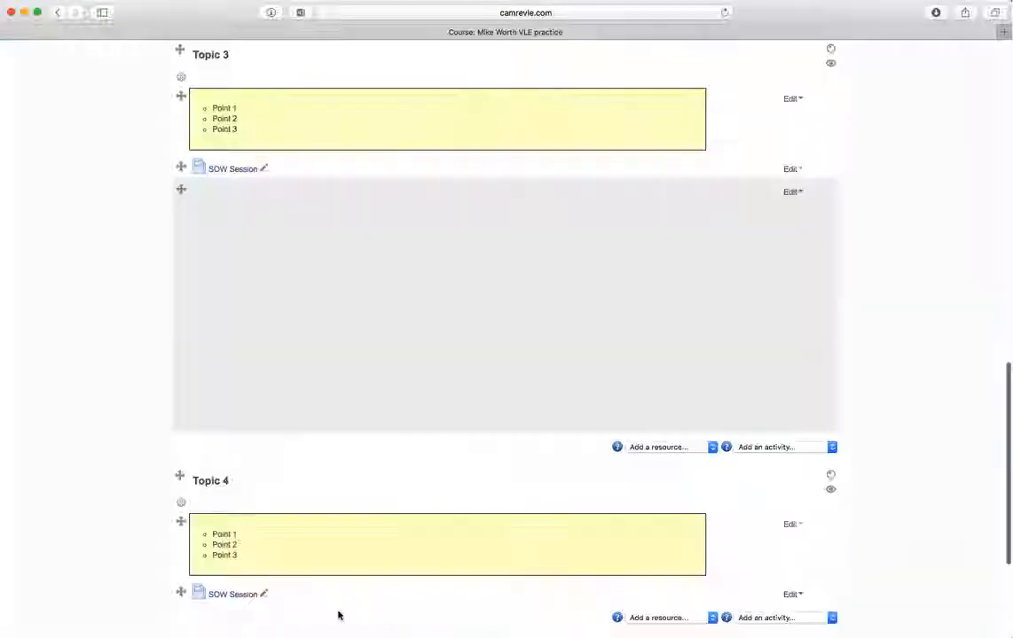
mouse_move(432, 302)
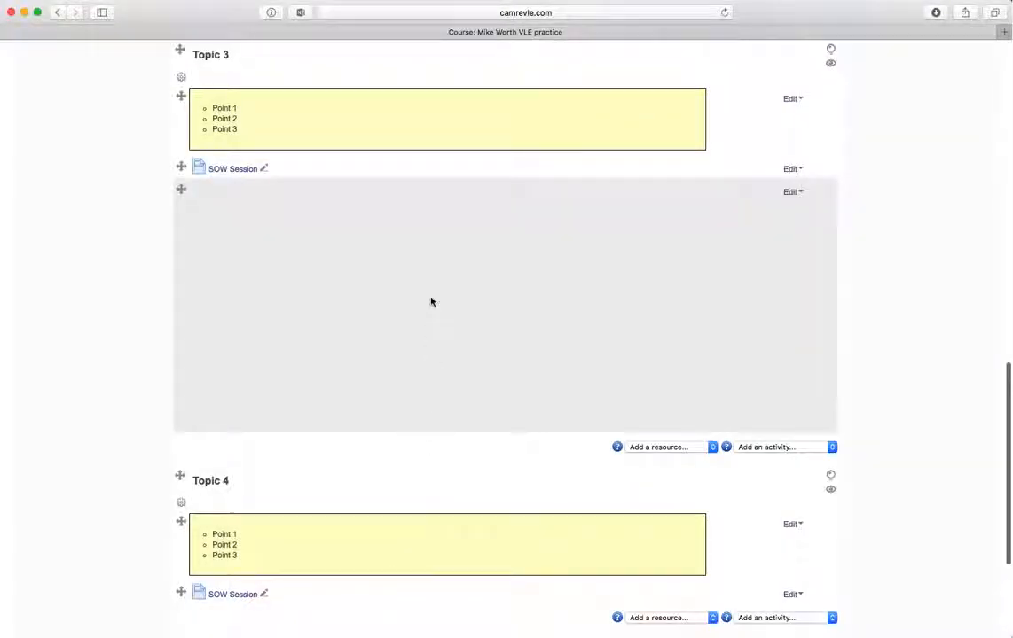
- Scroll to Topic 3 and briefly play then pause the embedded basset video
scroll("down", 3)
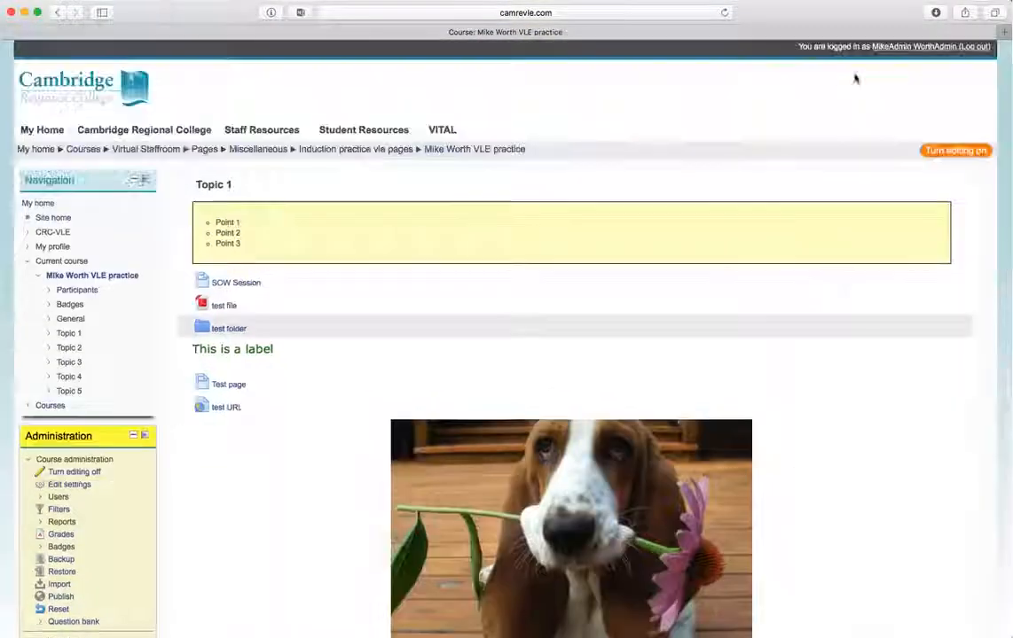
scroll("down", 3)
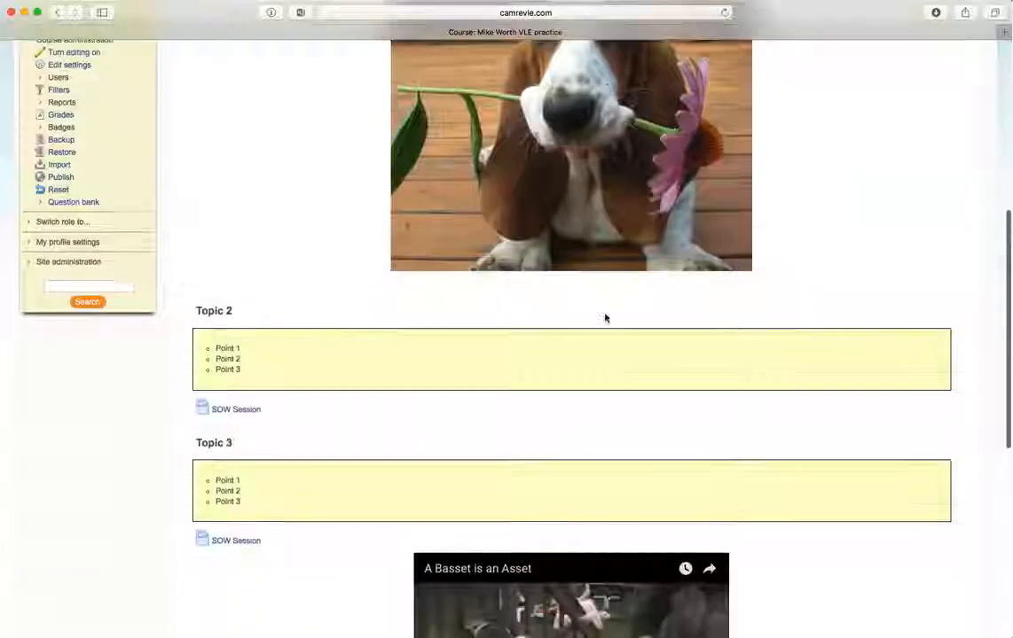
scroll("down", 3)
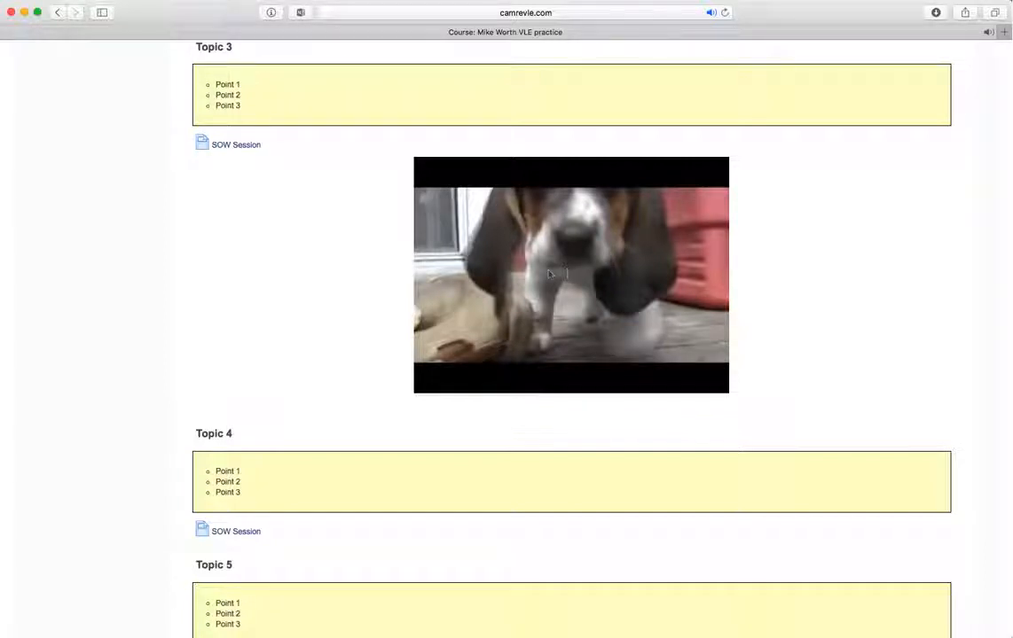
left_click(571, 275)
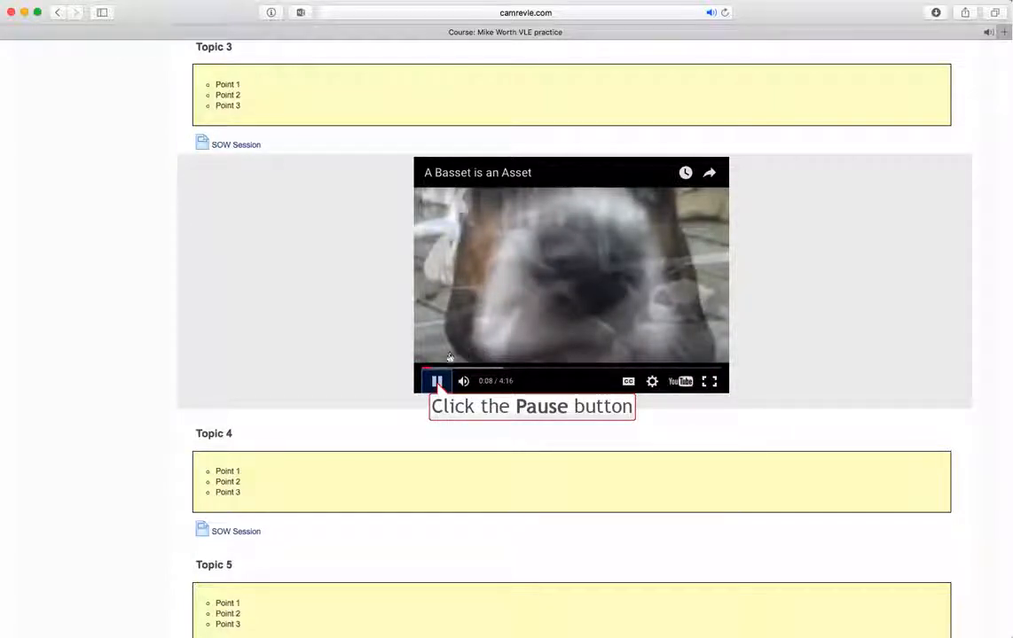
left_click(436, 381)
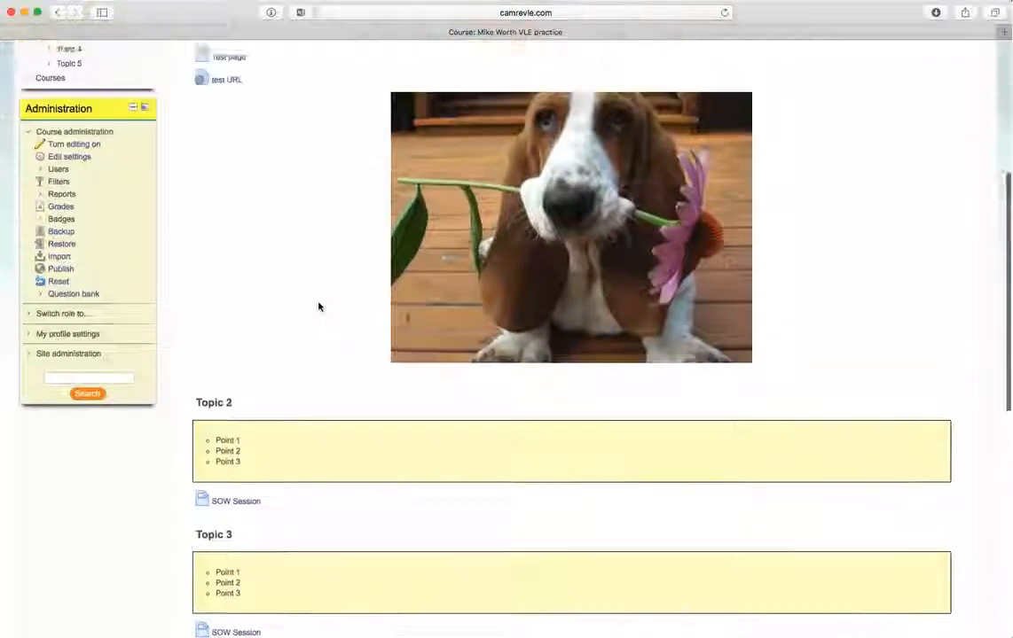
scroll("down", 3)
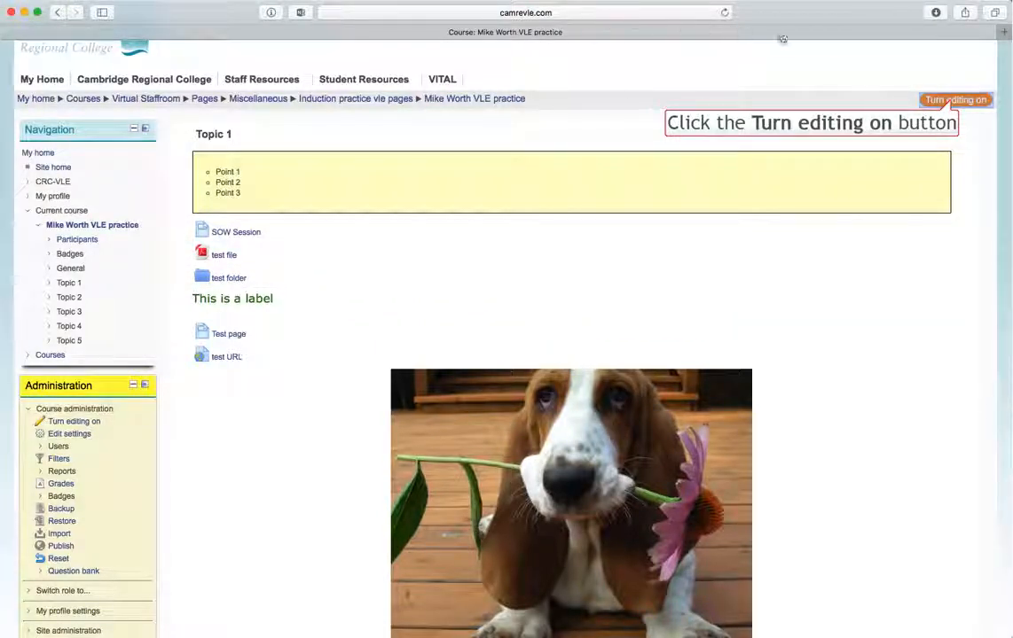
- Turn editing on and drag the video, image and Test page to their new positions
left_click(955, 100)
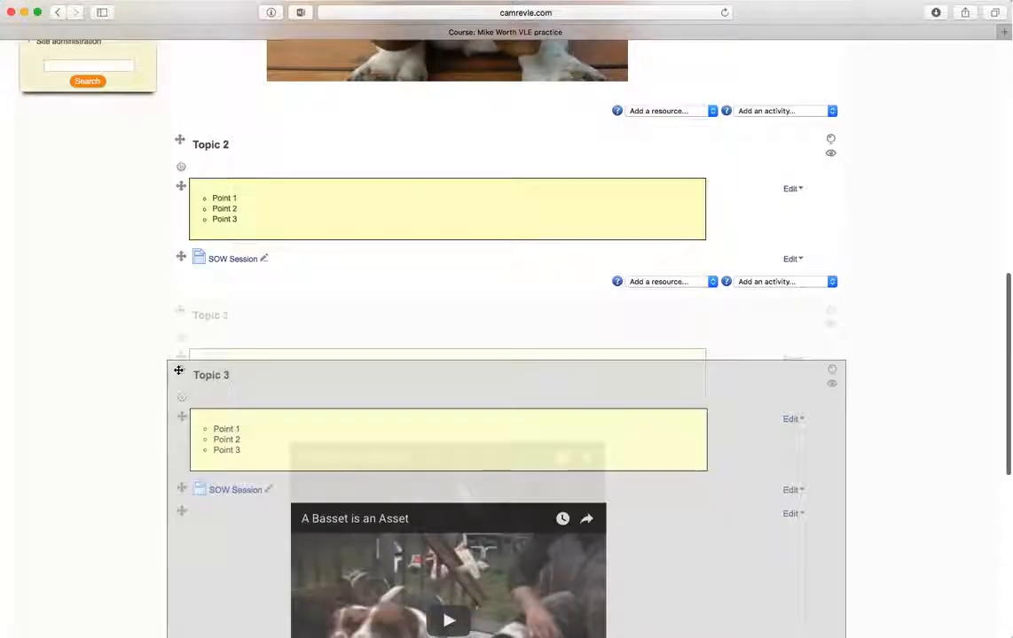
scroll("down", 3)
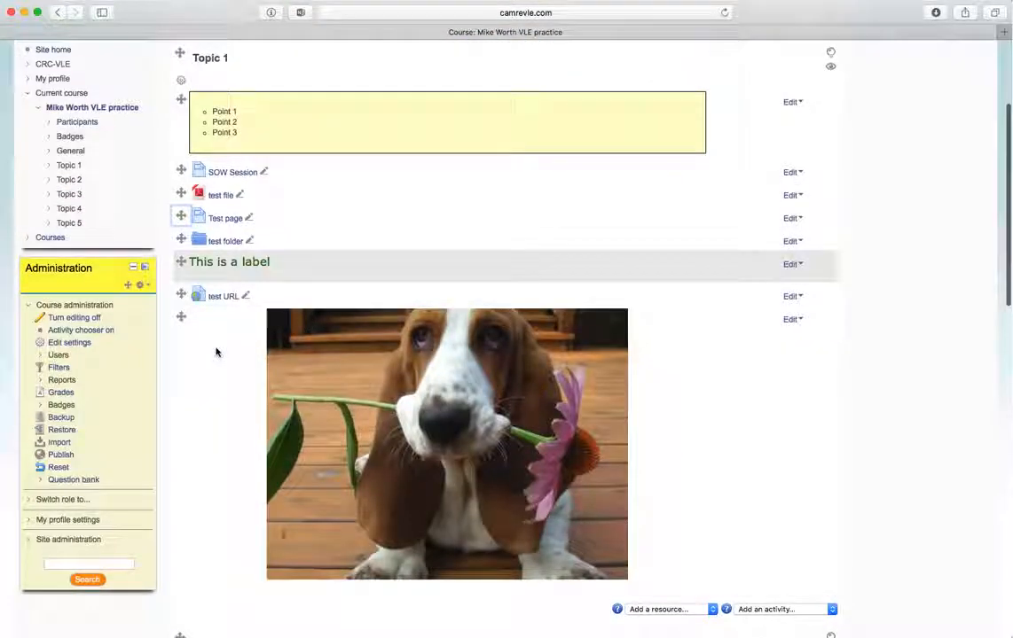
scroll("down", 3)
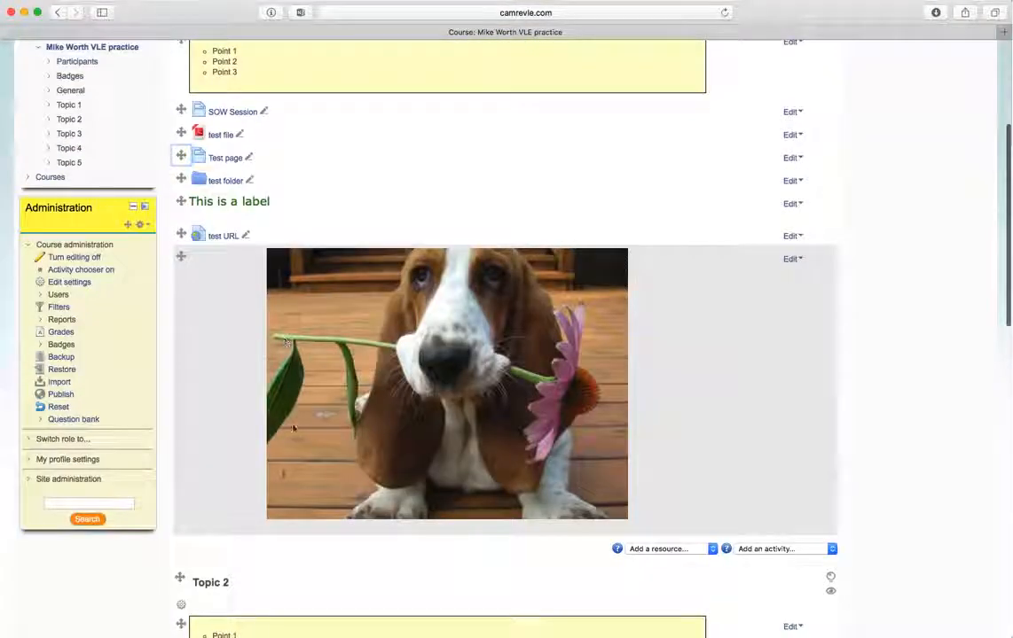
scroll("down", 3)
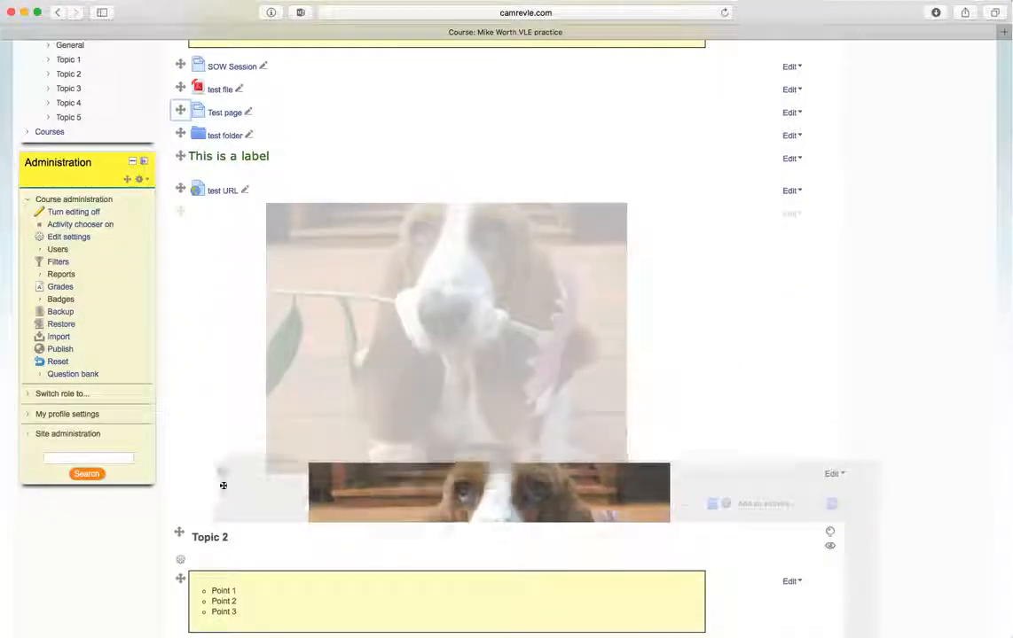
scroll("down", 3)
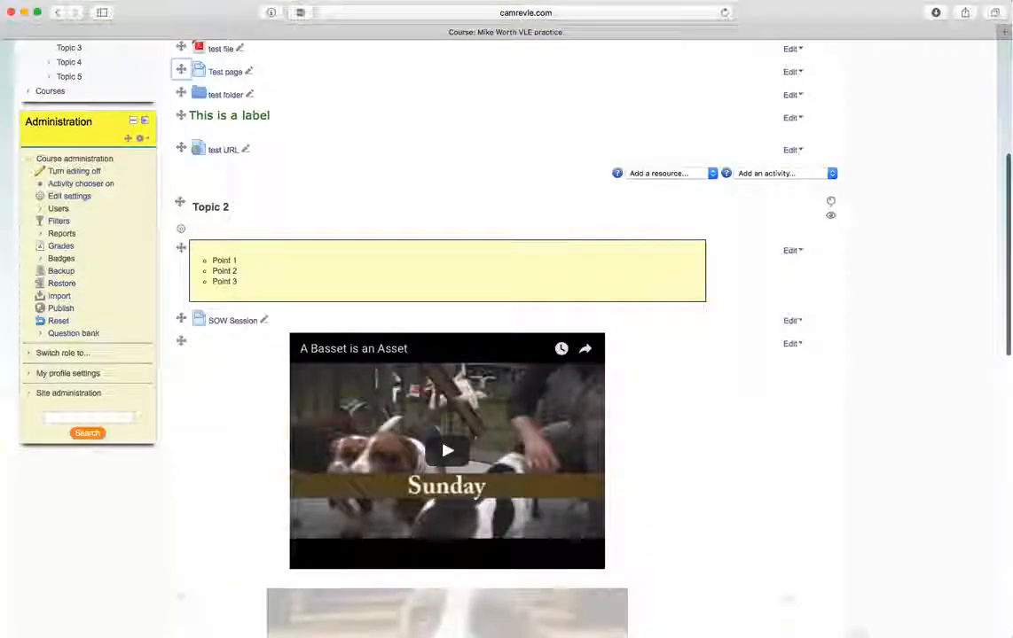
scroll("down", 3)
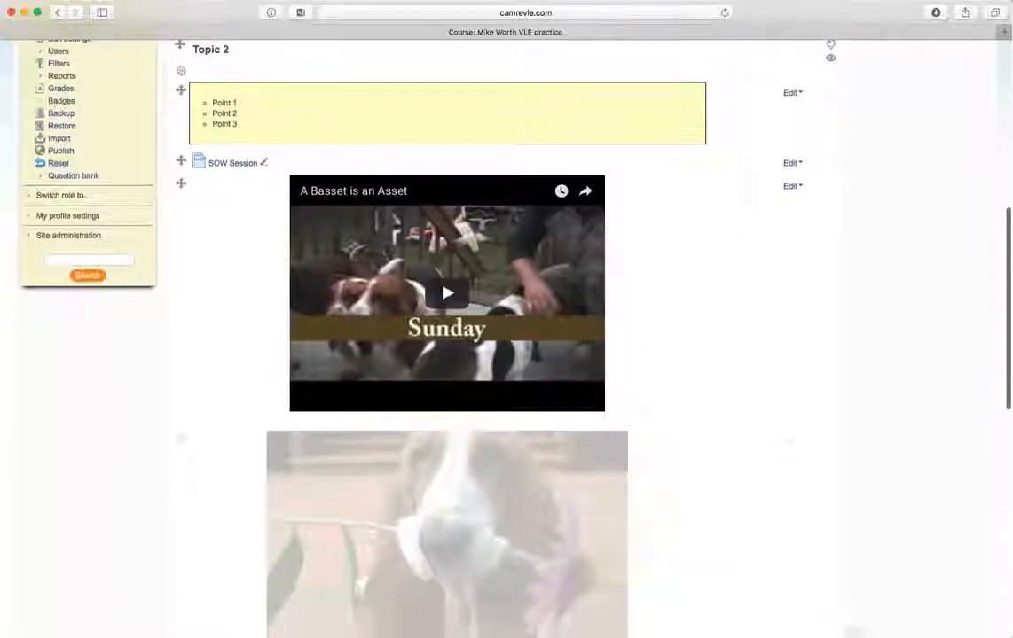
scroll("down", 3)
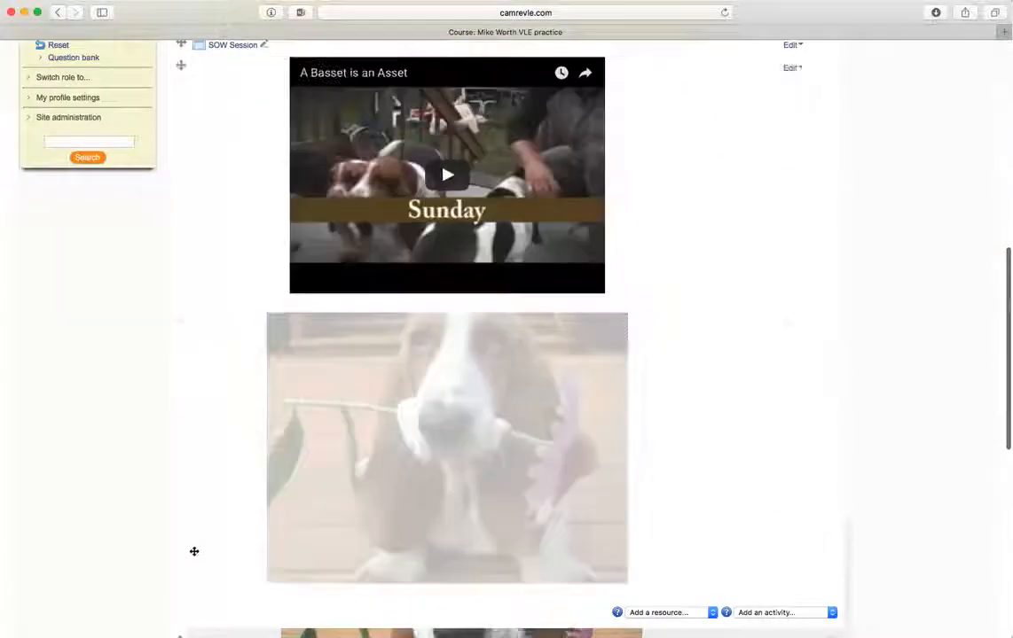
scroll("down", 3)
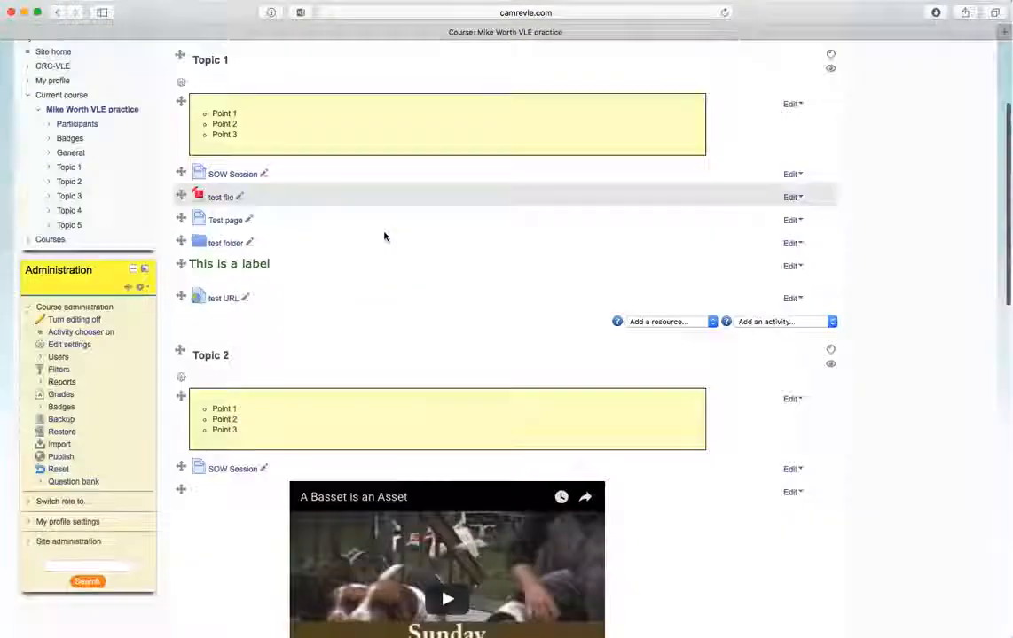
scroll("down", 3)
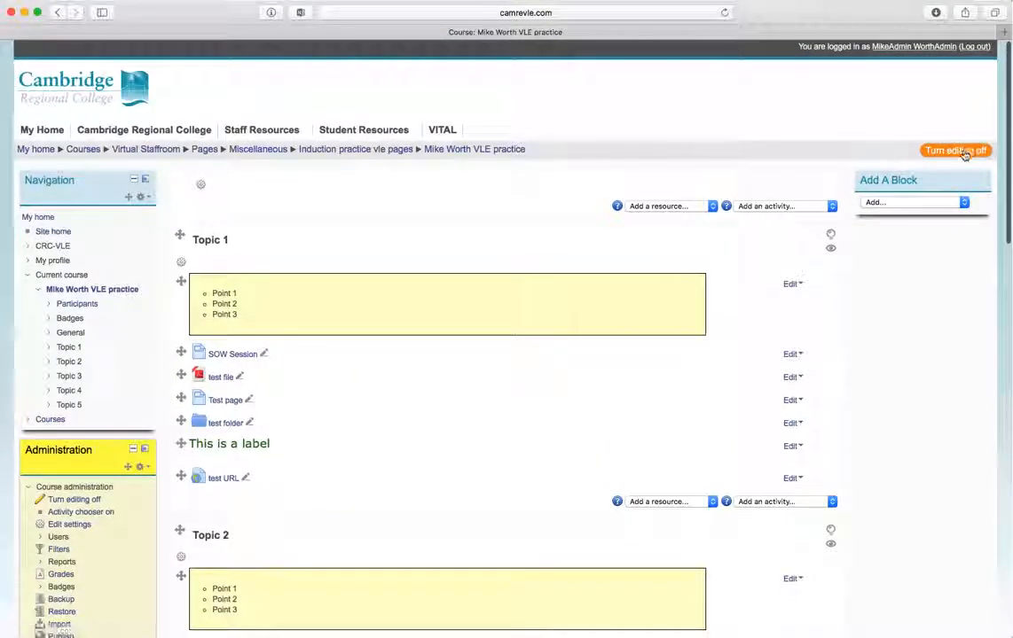
- Turn editing off and view the video and image now under Topic 2
left_click(955, 149)
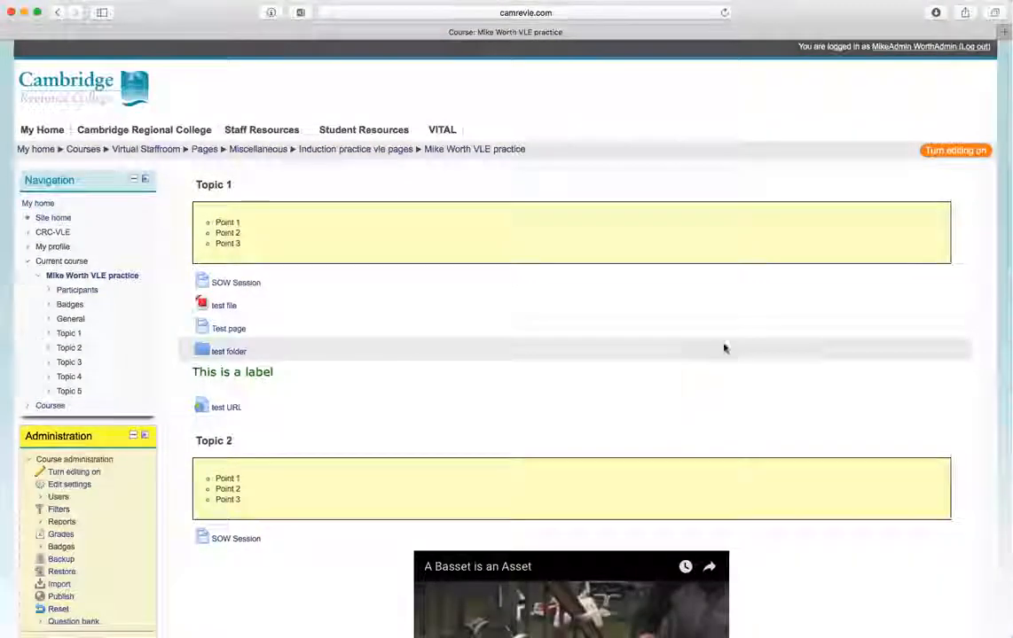
scroll("down", 3)
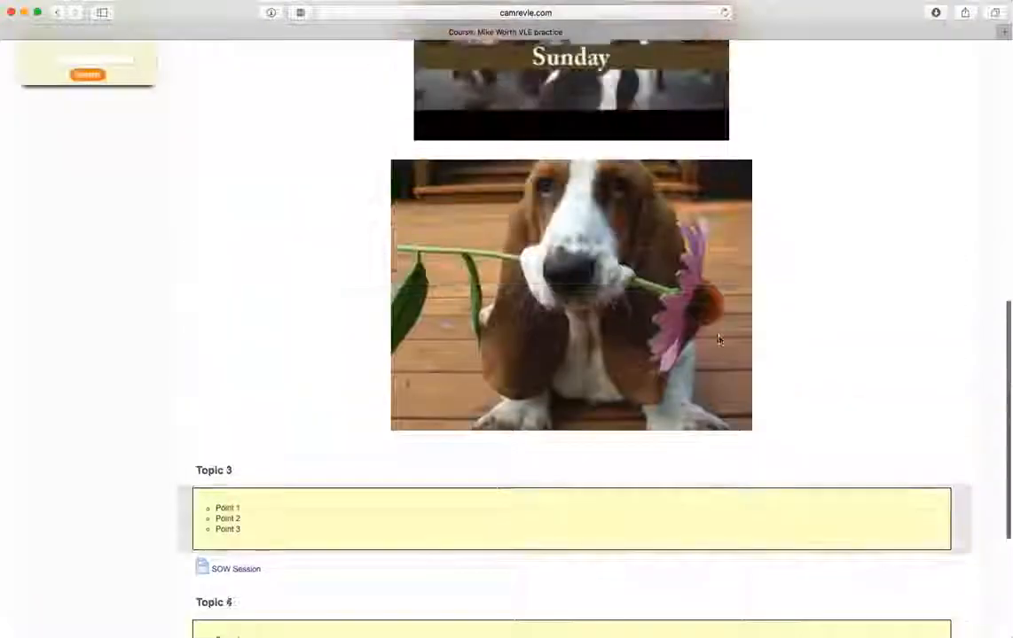